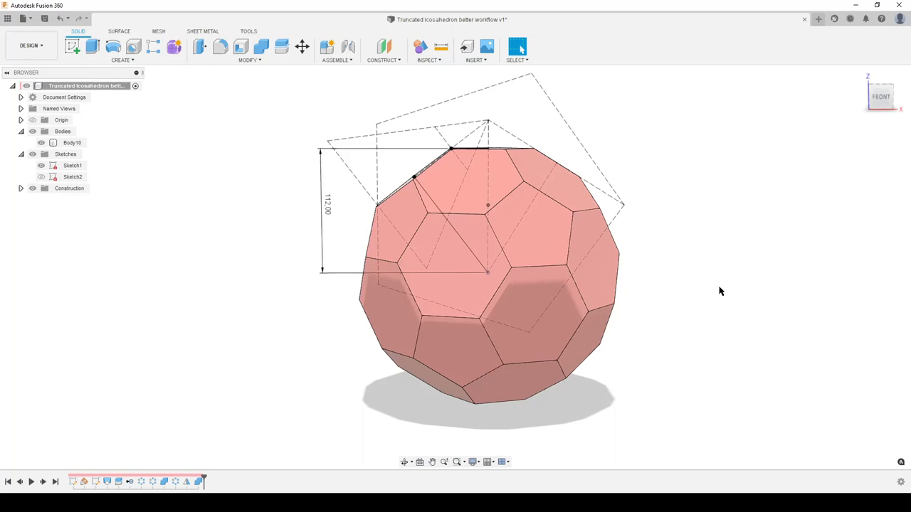
mouse_move(700, 274)
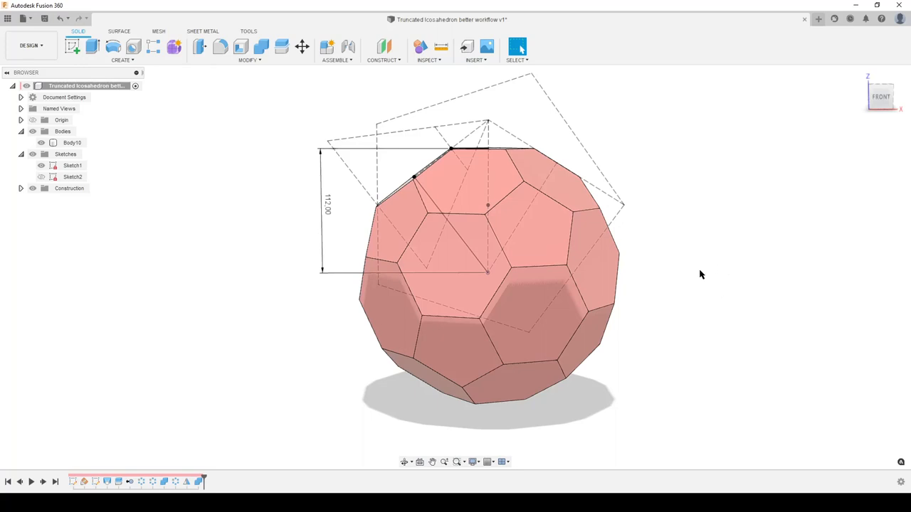
mouse_move(717, 299)
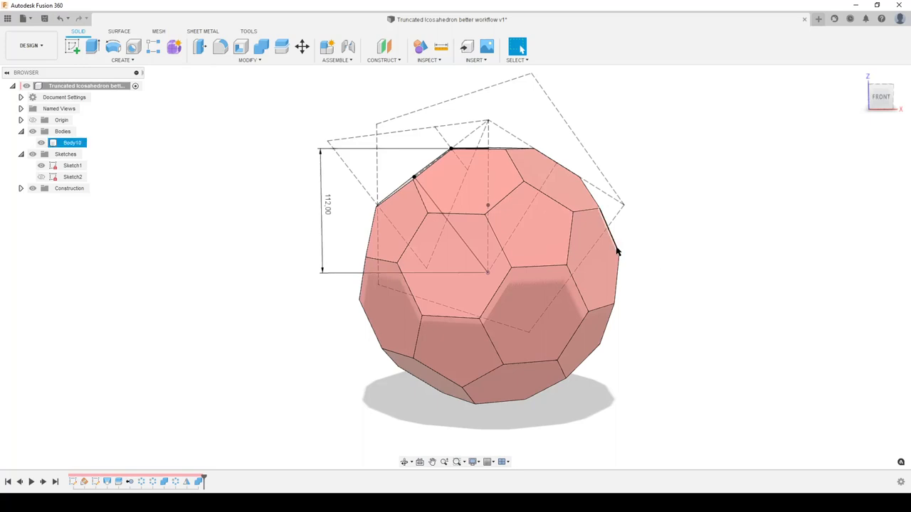
mouse_move(614, 244)
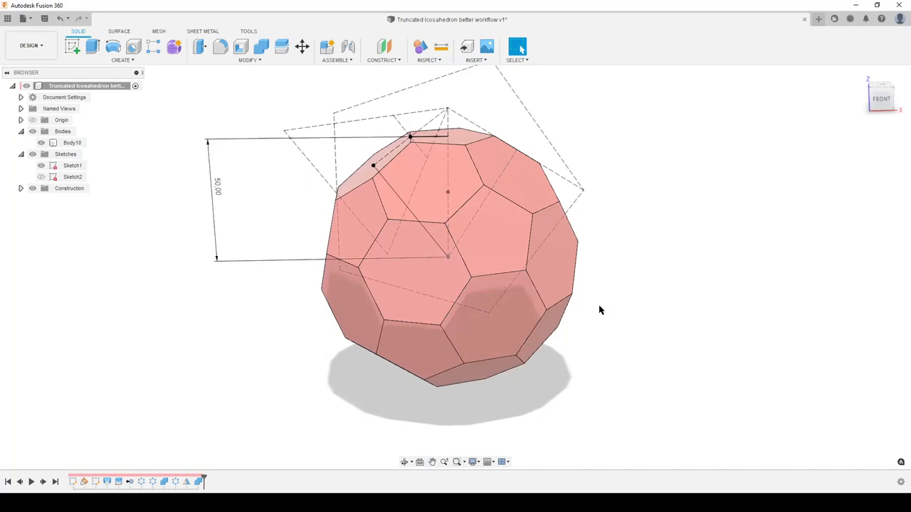
Select Body10 of the soccer ball in the browser and start a new untitled design
click(62, 120)
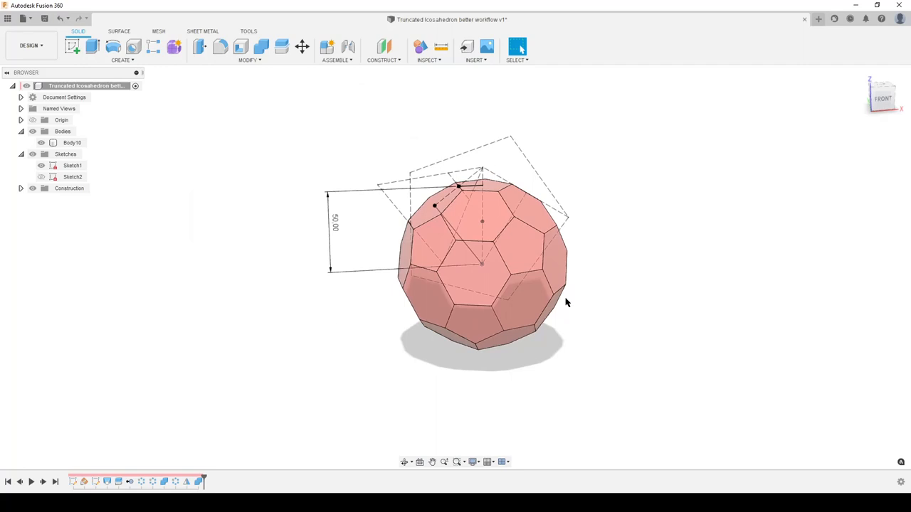
mouse_move(584, 216)
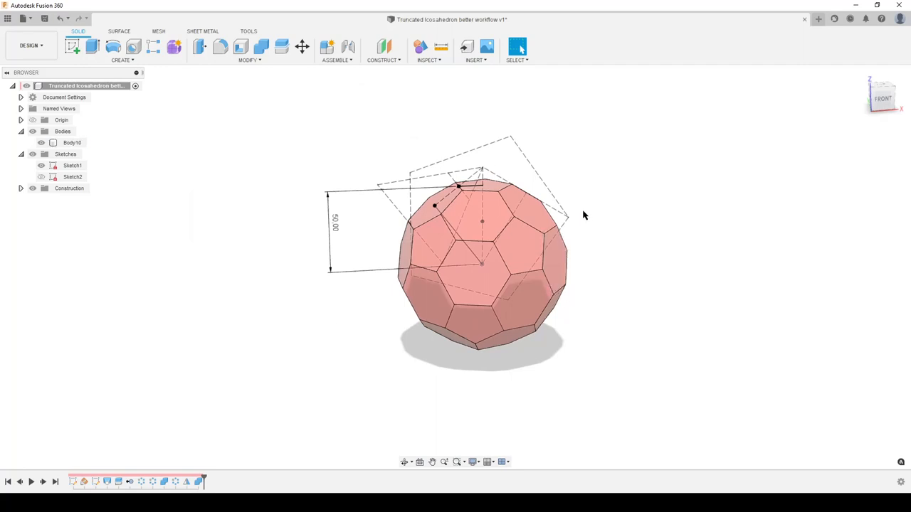
click(71, 142)
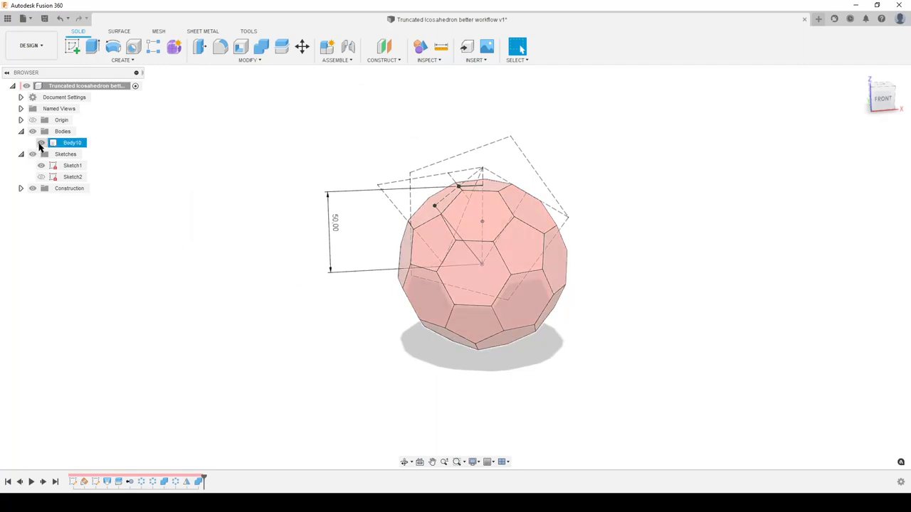
click(42, 142)
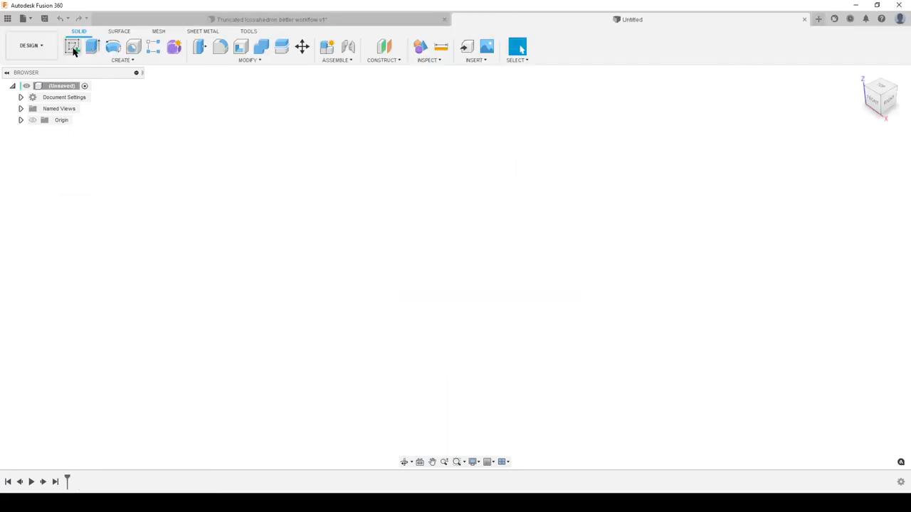
Sketch a circumscribed pentagon and constrain its left edge vertical
click(71, 46)
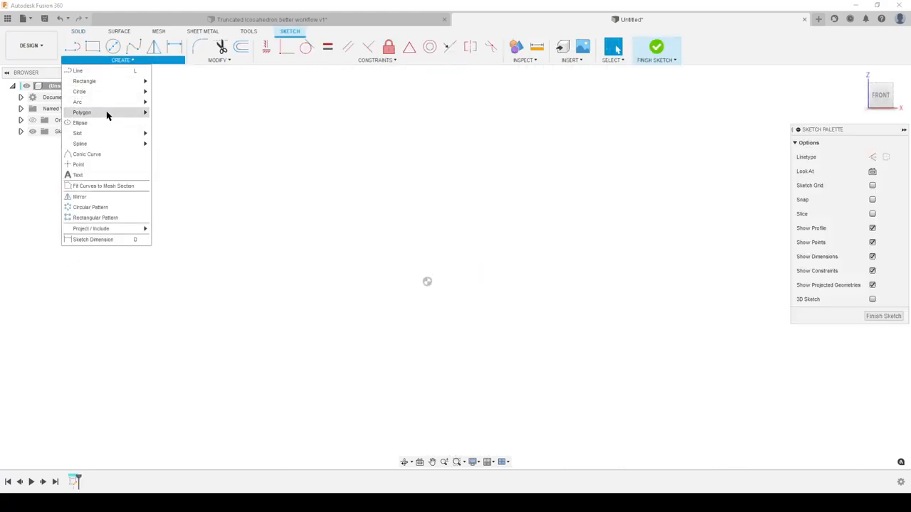
click(81, 112)
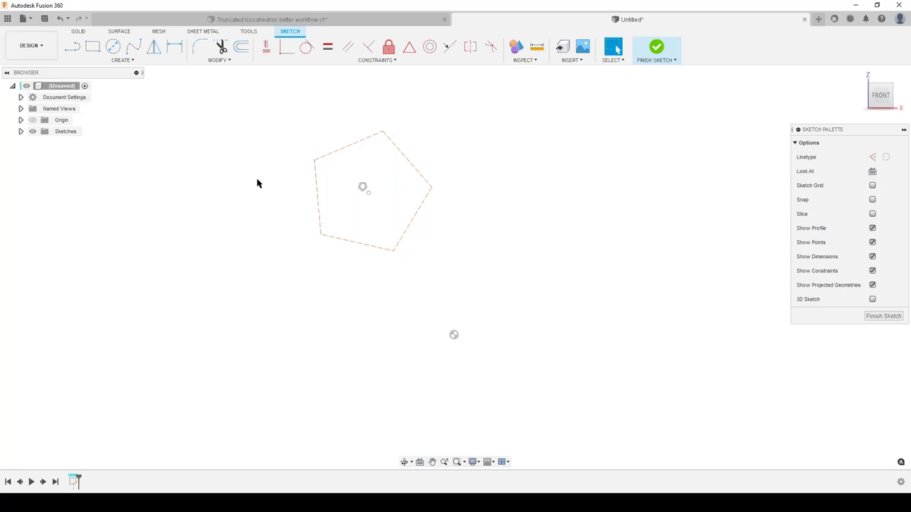
click(266, 45)
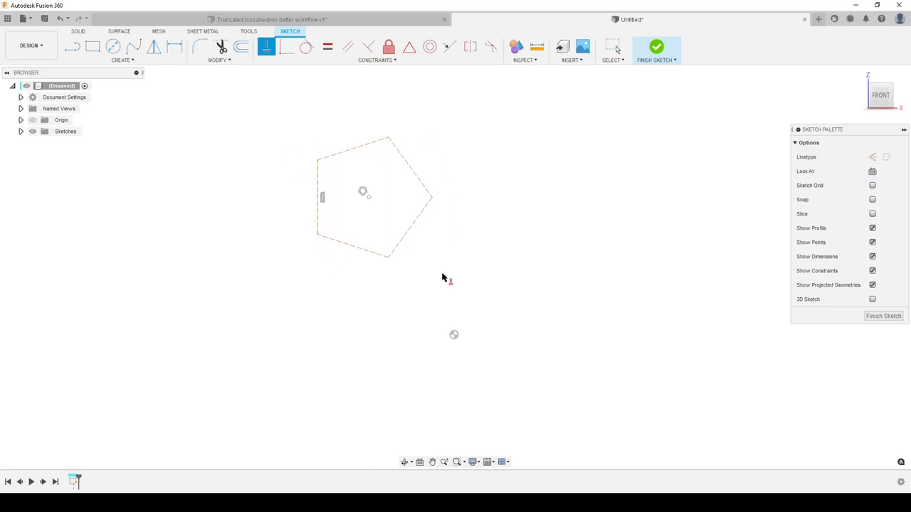
mouse_move(235, 245)
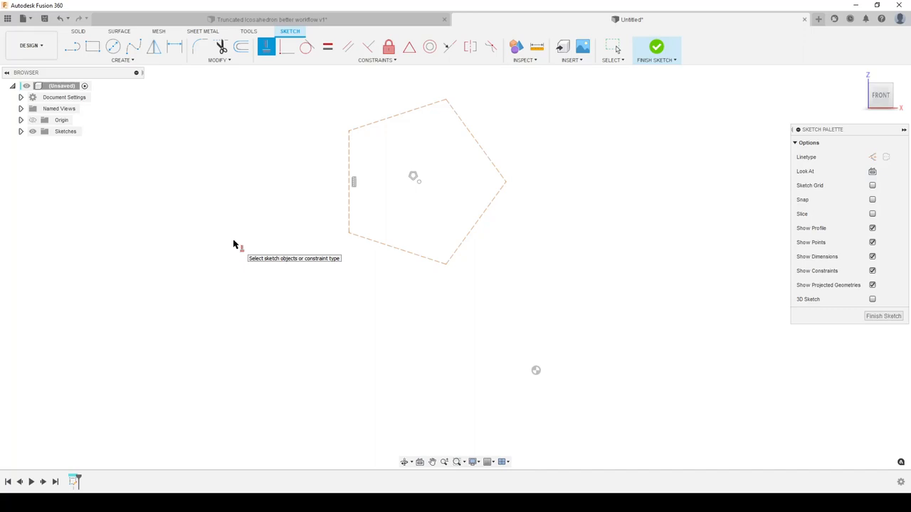
mouse_move(655, 217)
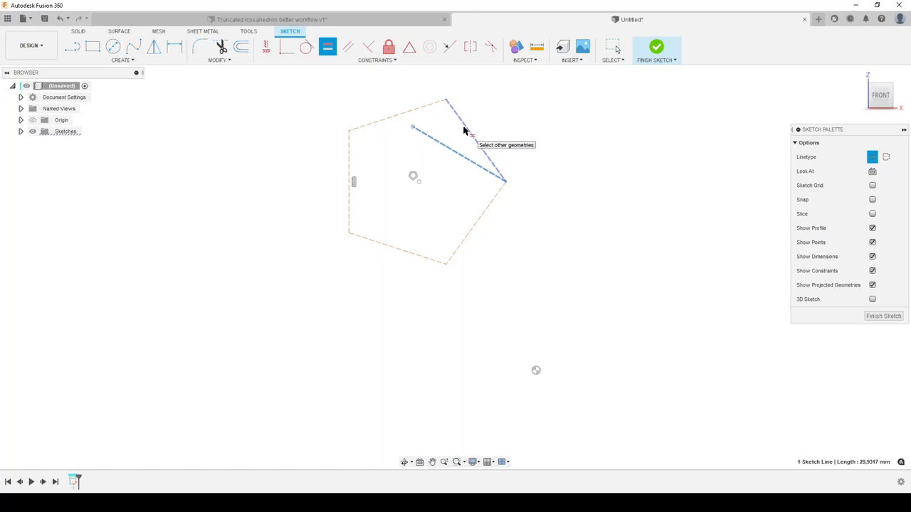
Add a vertical construction line from the top corner, made perpendicular and coincident to the pentagon edge
click(519, 253)
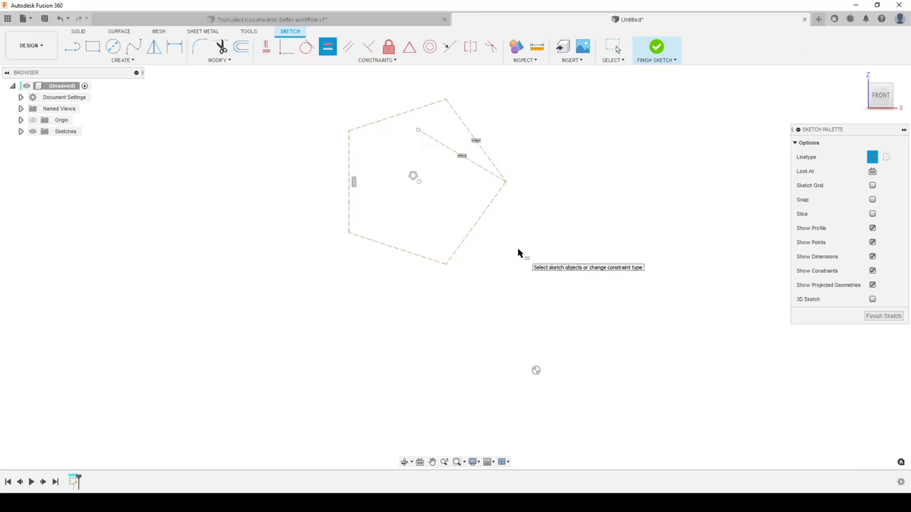
mouse_move(518, 256)
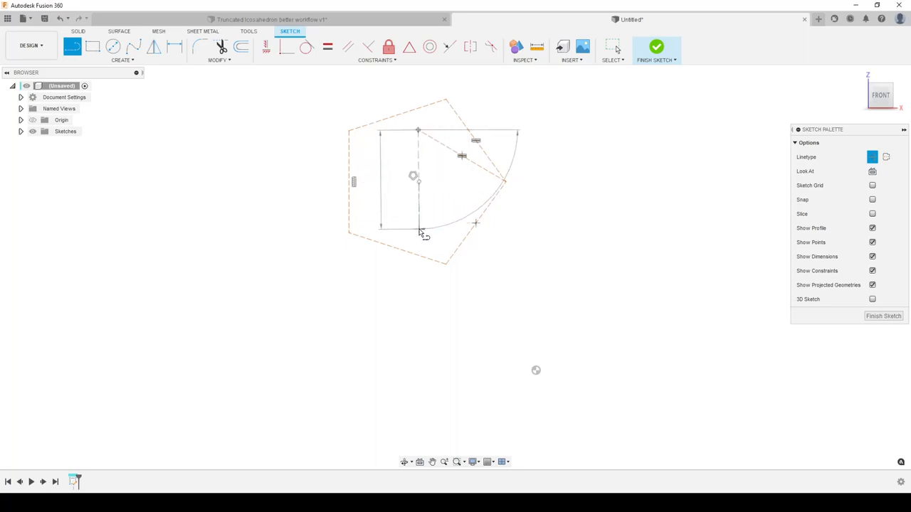
click(287, 46)
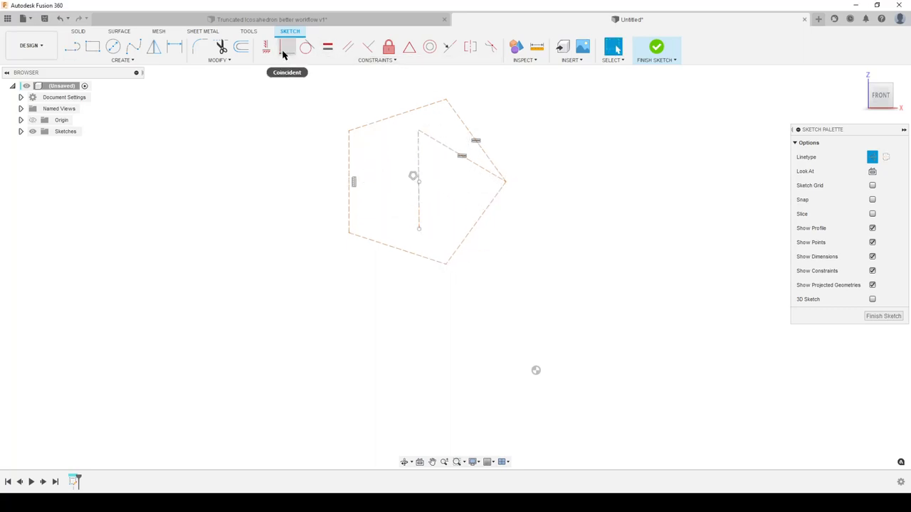
click(418, 183)
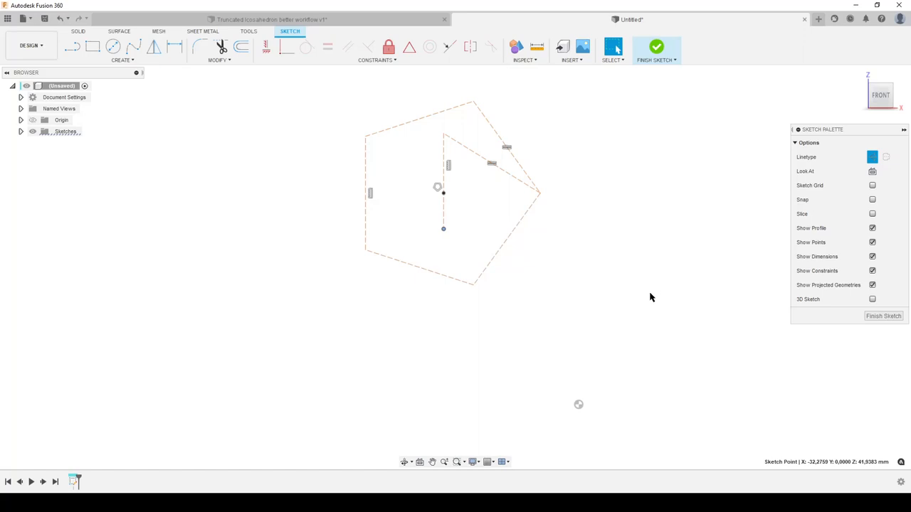
click(72, 46)
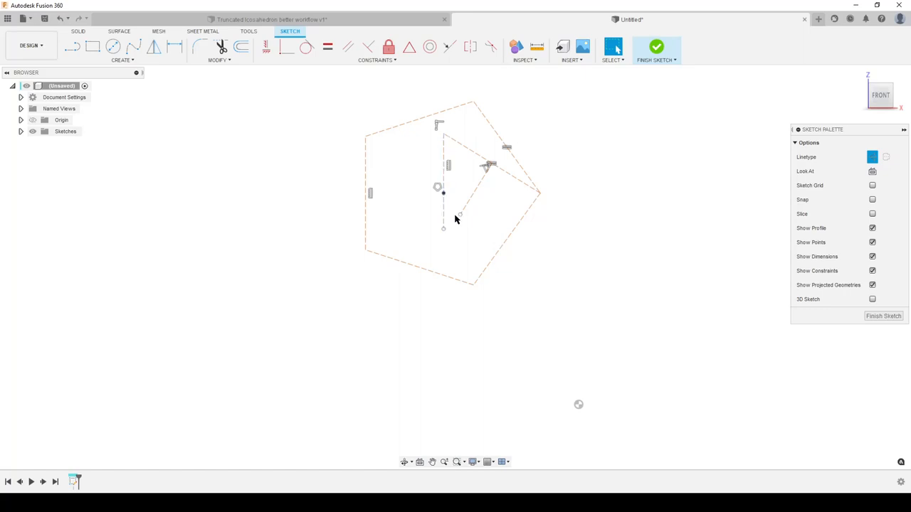
Add a construction line from the pentagon centre to its right edge with coincident constraints
click(445, 230)
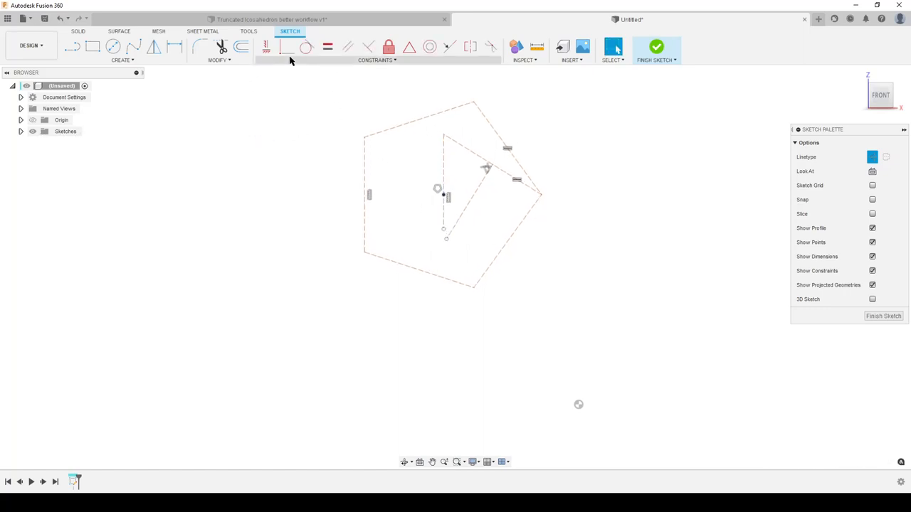
click(288, 45)
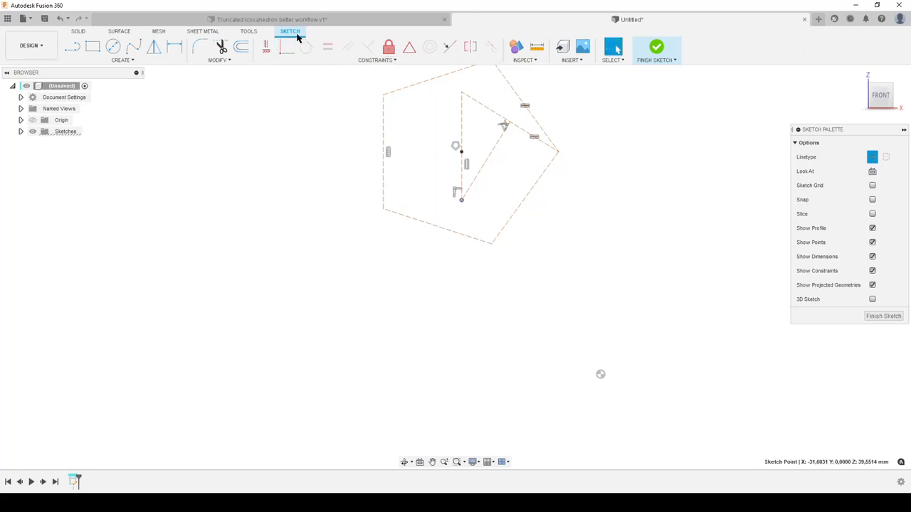
click(286, 45)
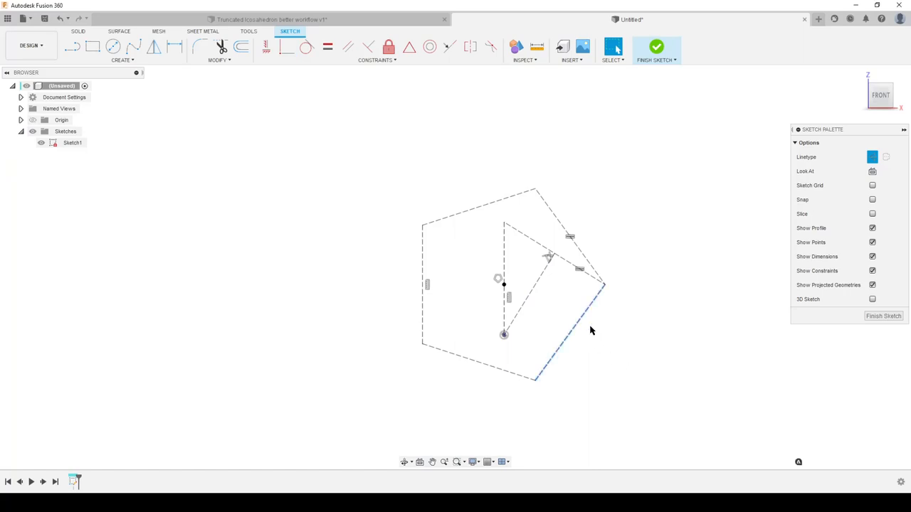
Check the pentagon's lower right edge length, then review the icosahedron faces in its own tab
click(566, 347)
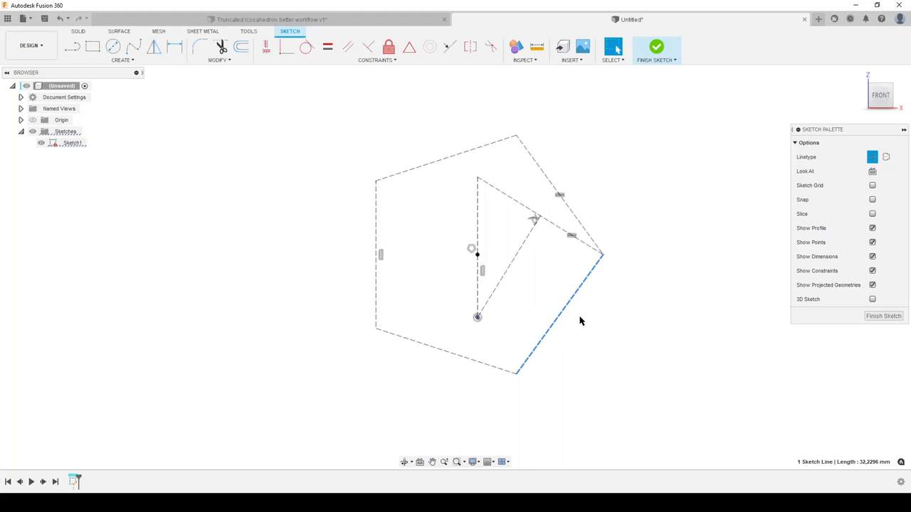
mouse_move(543, 316)
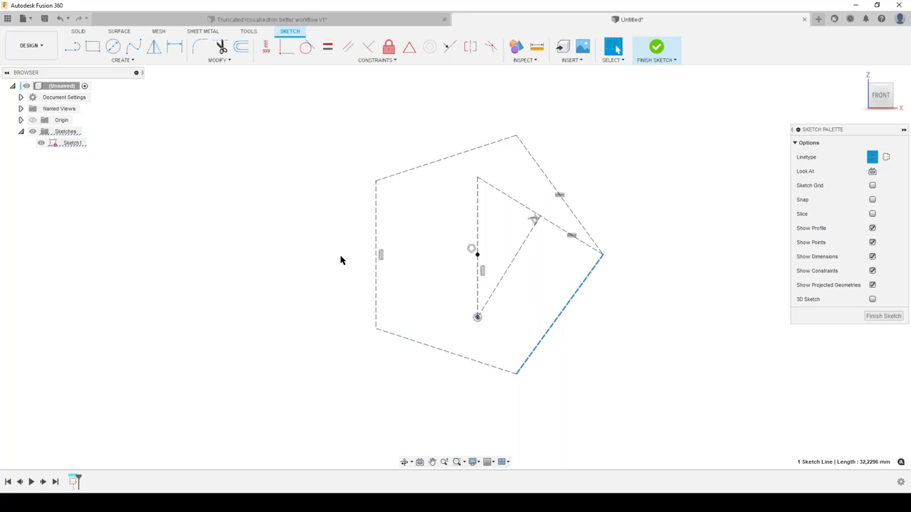
mouse_move(518, 176)
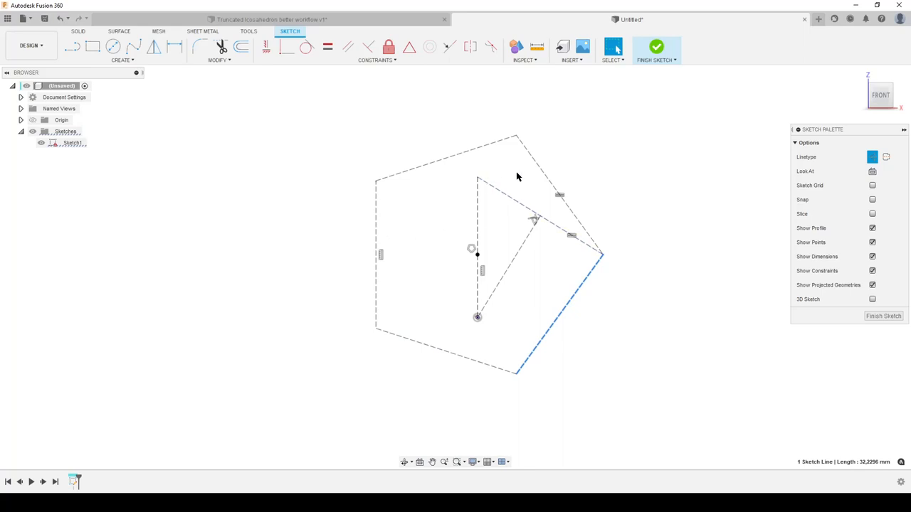
click(655, 45)
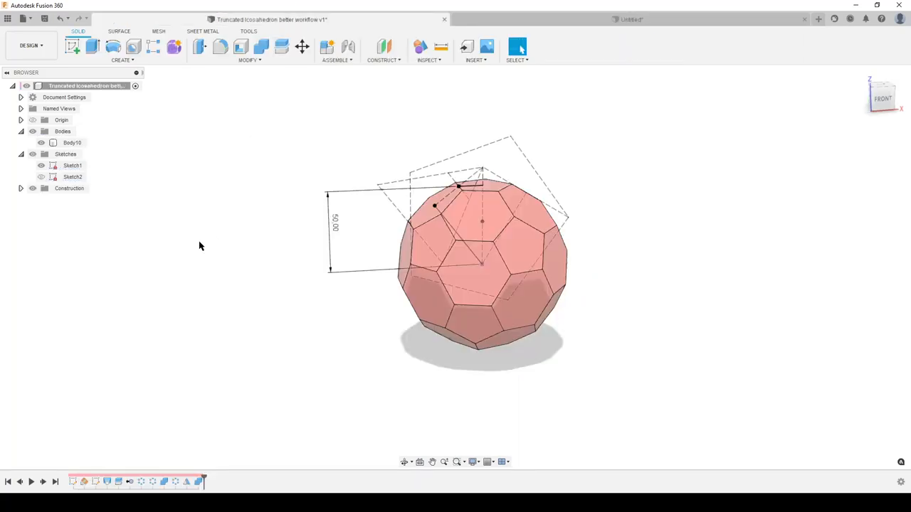
drag(498, 249, 456, 221)
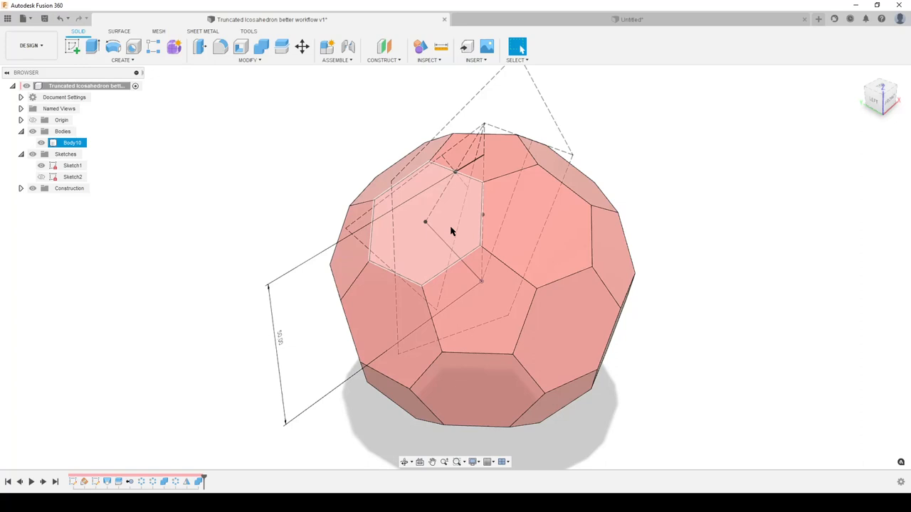
mouse_move(442, 192)
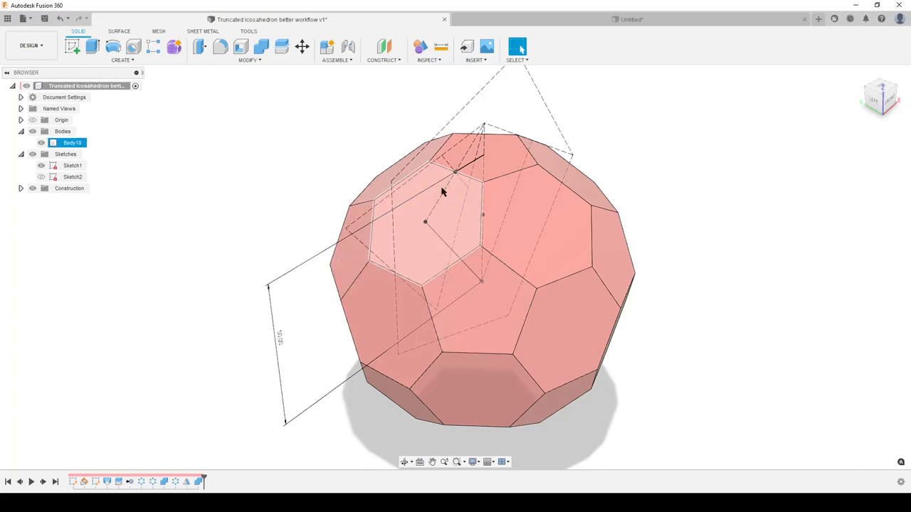
mouse_move(427, 242)
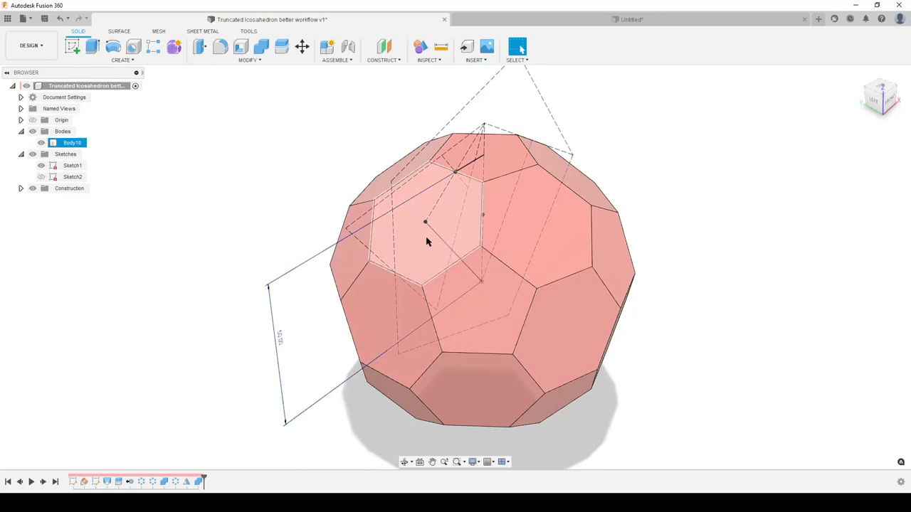
drag(427, 242, 472, 306)
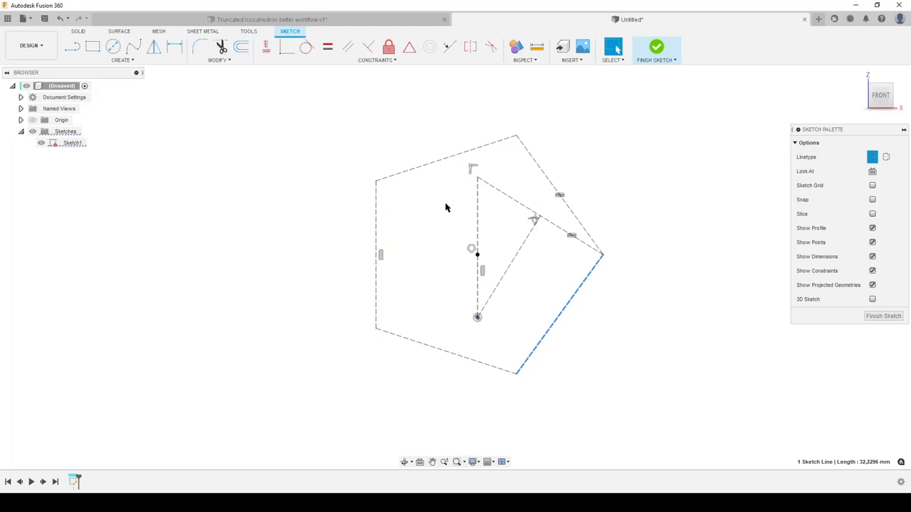
mouse_move(321, 254)
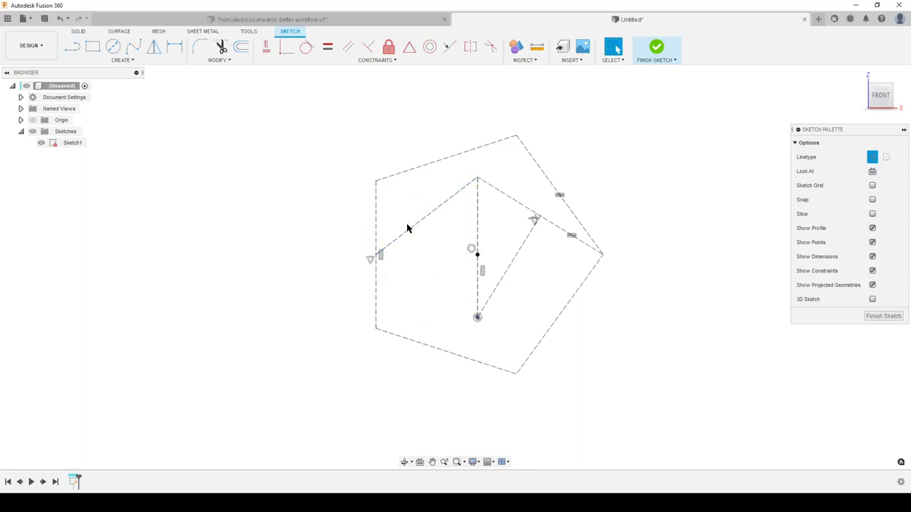
click(655, 47)
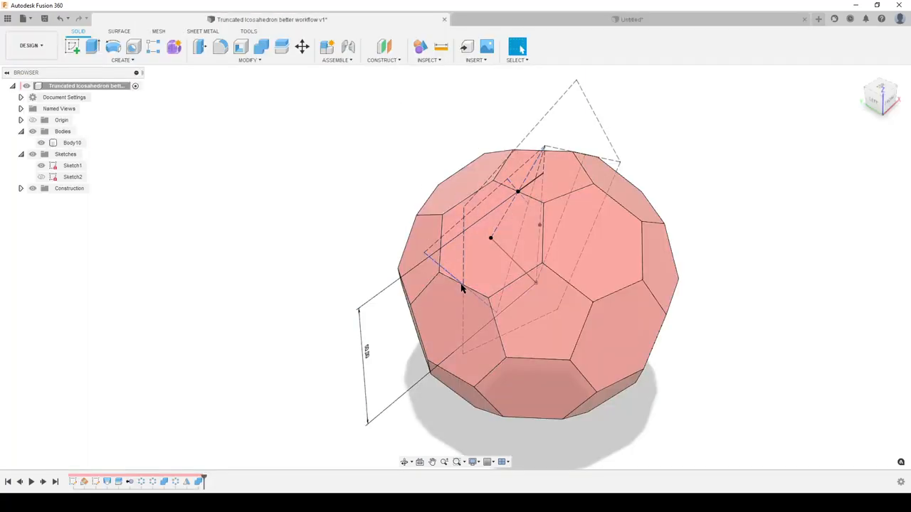
mouse_move(501, 32)
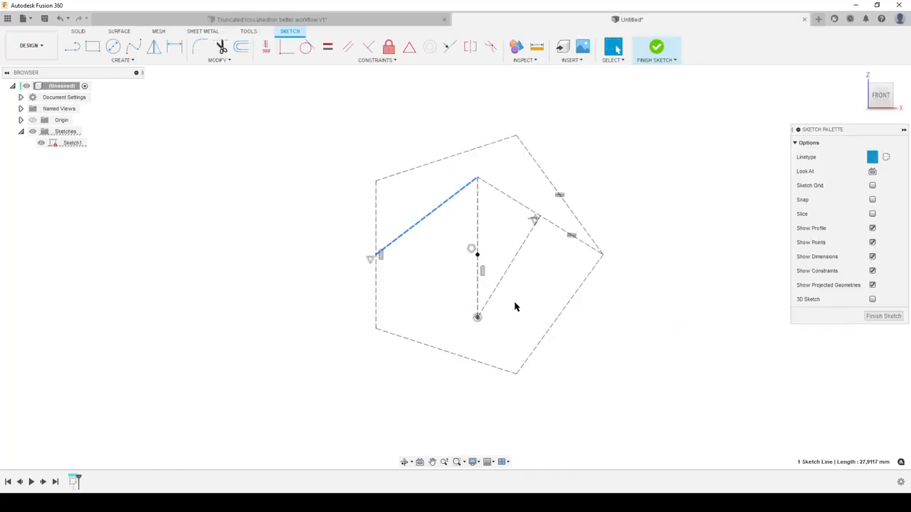
click(569, 313)
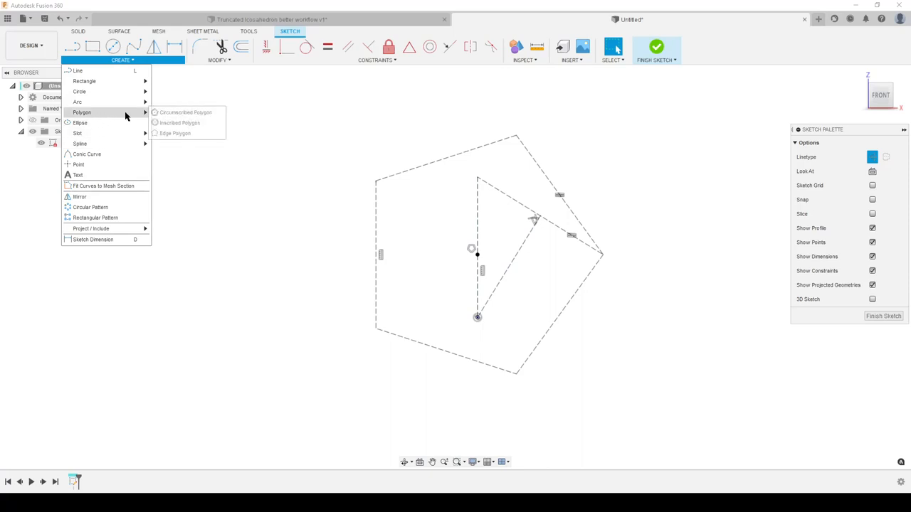
Add a 3-sided circumscribed polygon with a corner constrained onto the top vertex
click(185, 112)
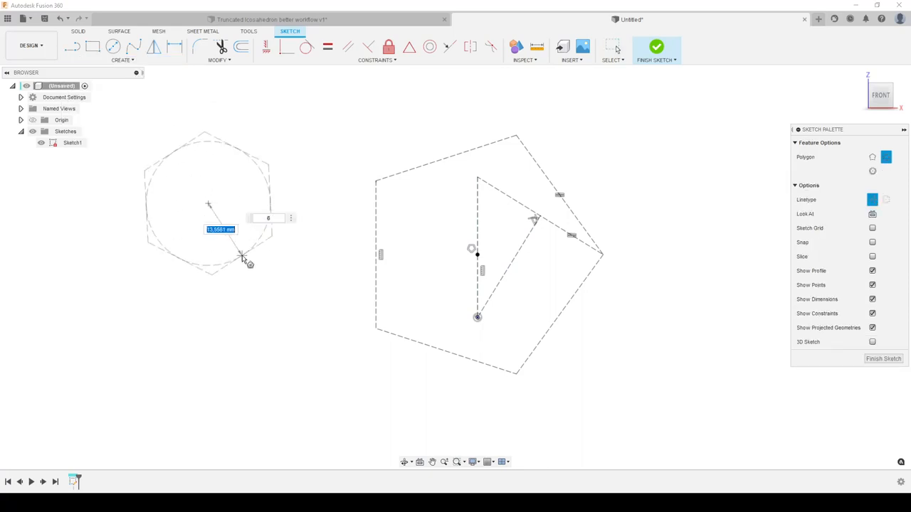
text(3)
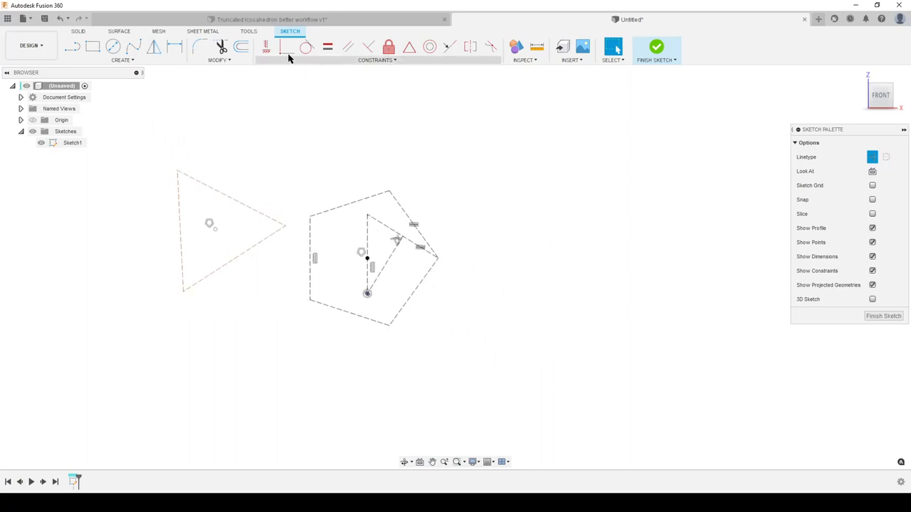
click(288, 46)
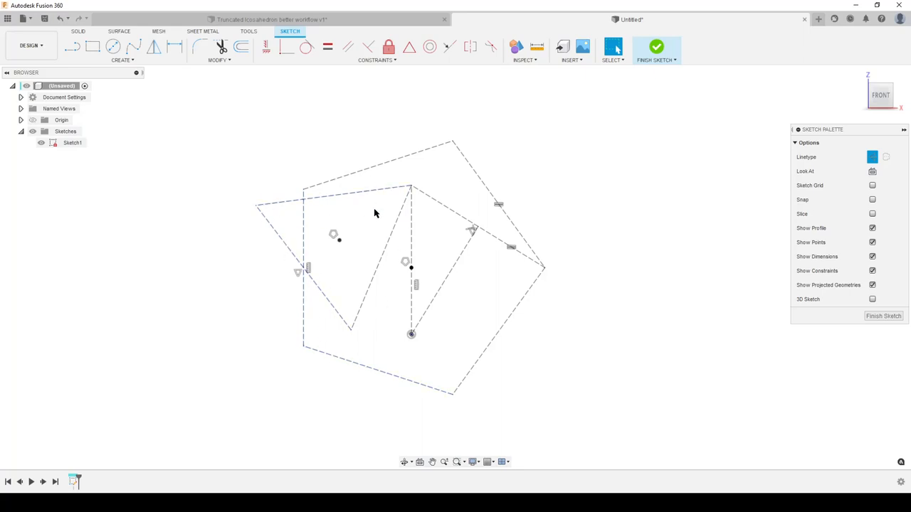
click(73, 46)
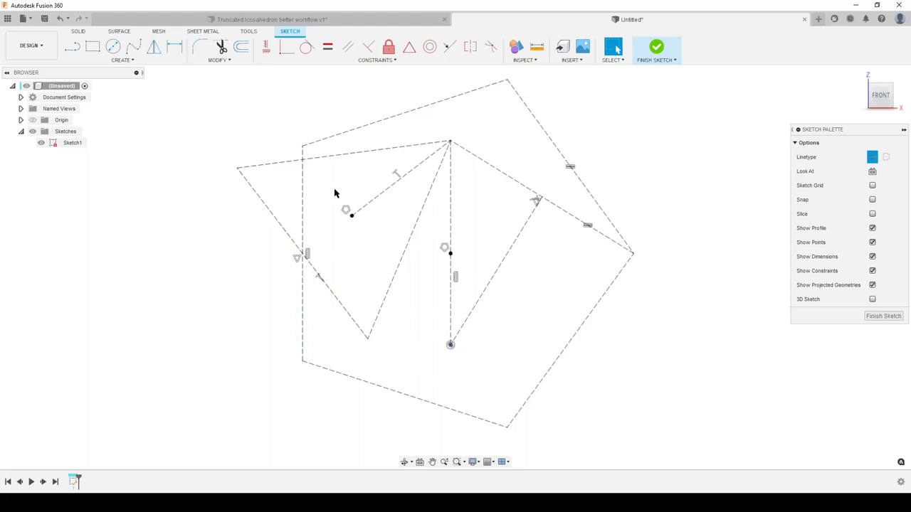
mouse_move(283, 197)
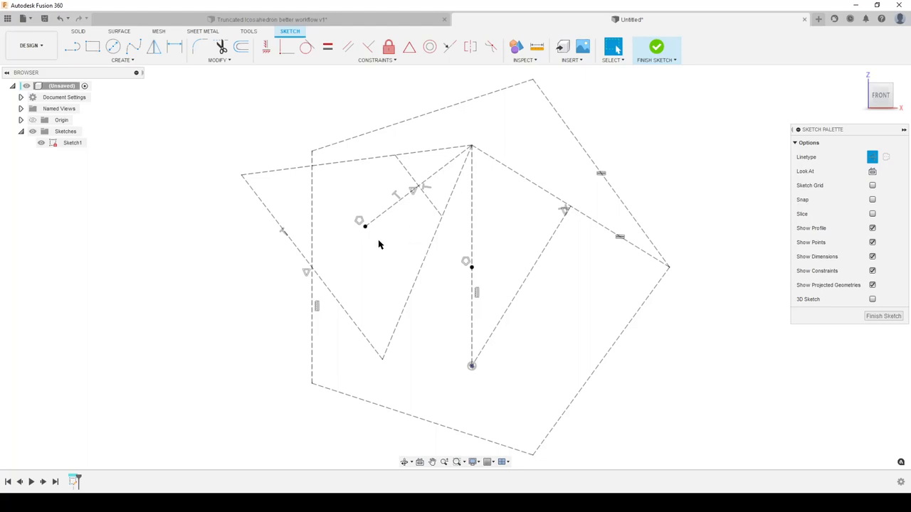
Draw a short horizontal line from the triangle geometry ending on the central vertical line
click(72, 46)
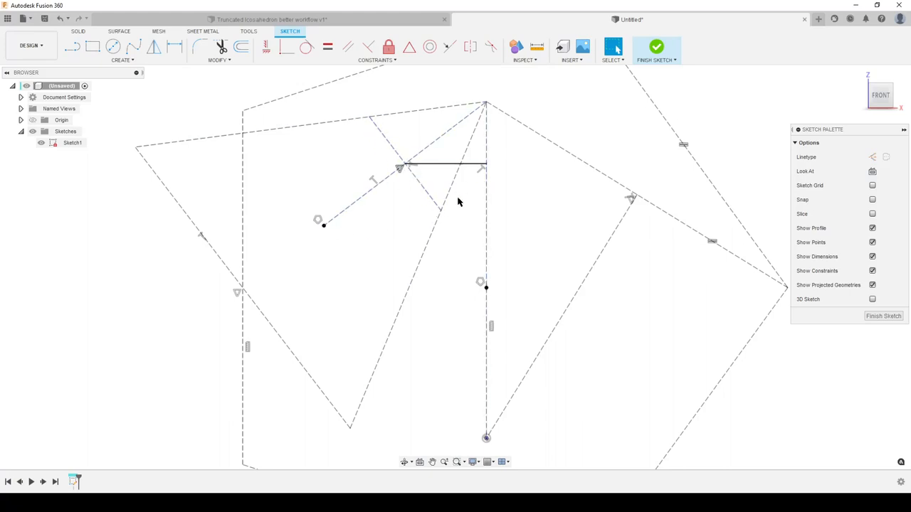
click(441, 168)
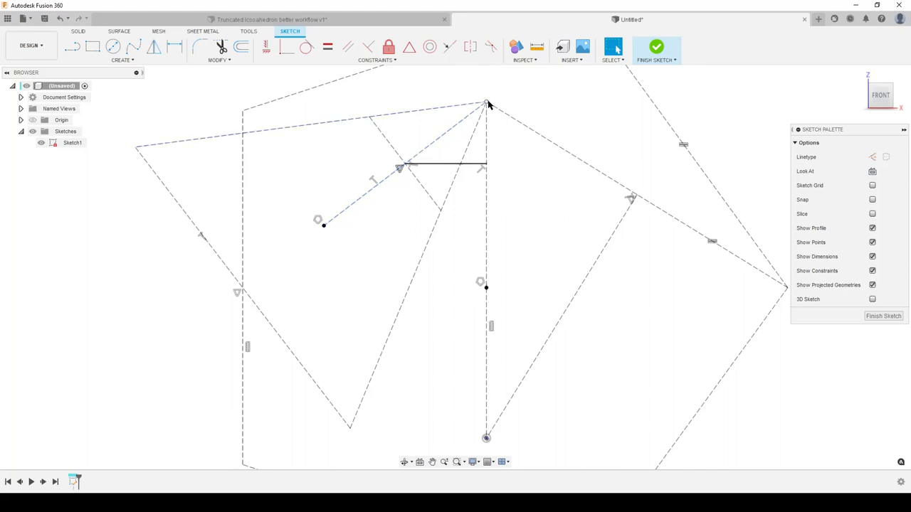
mouse_move(420, 174)
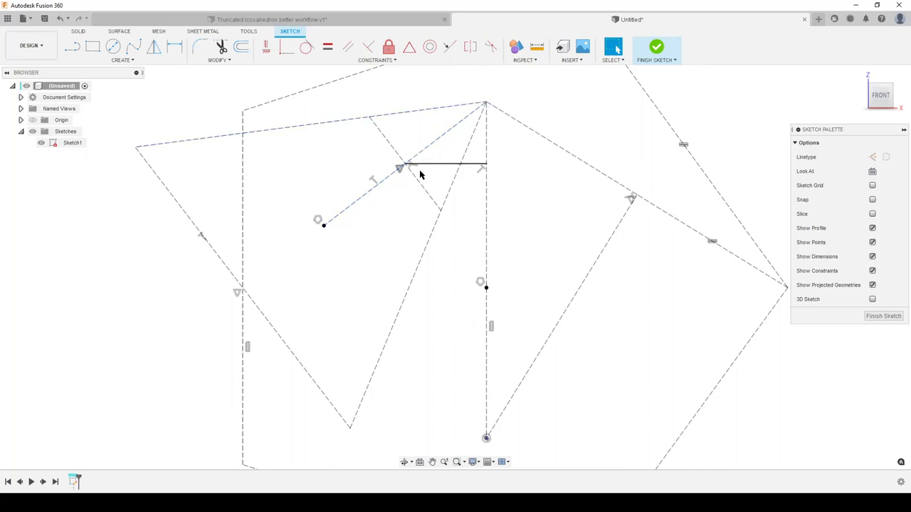
click(444, 168)
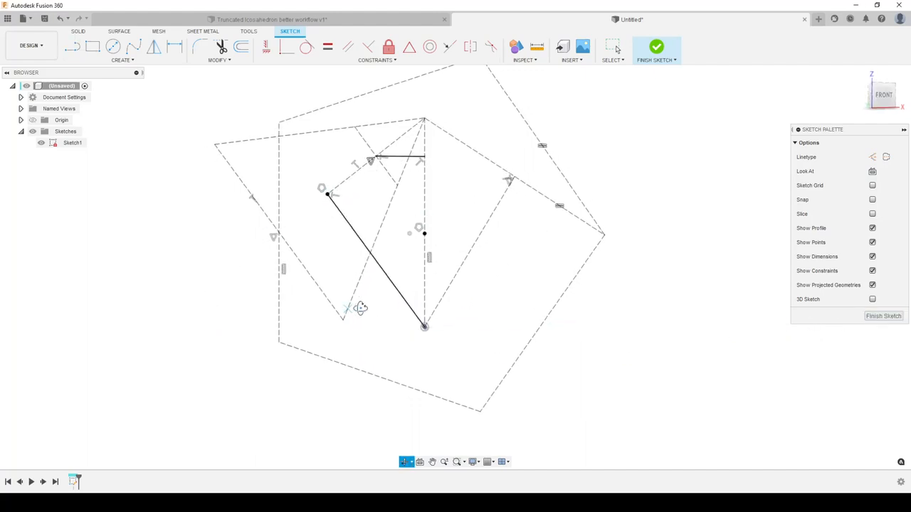
Draw a line from the triangle centre to the bottom vertex and dimension its vertical distance
click(71, 46)
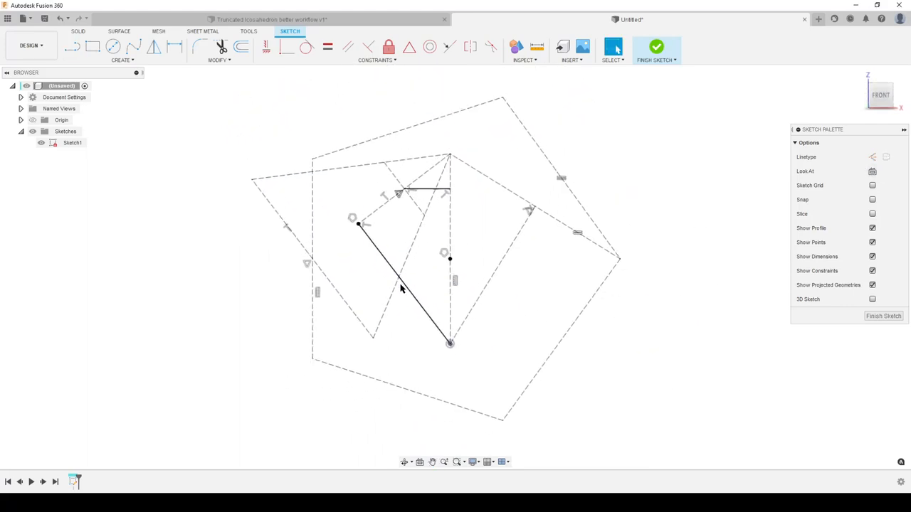
click(401, 285)
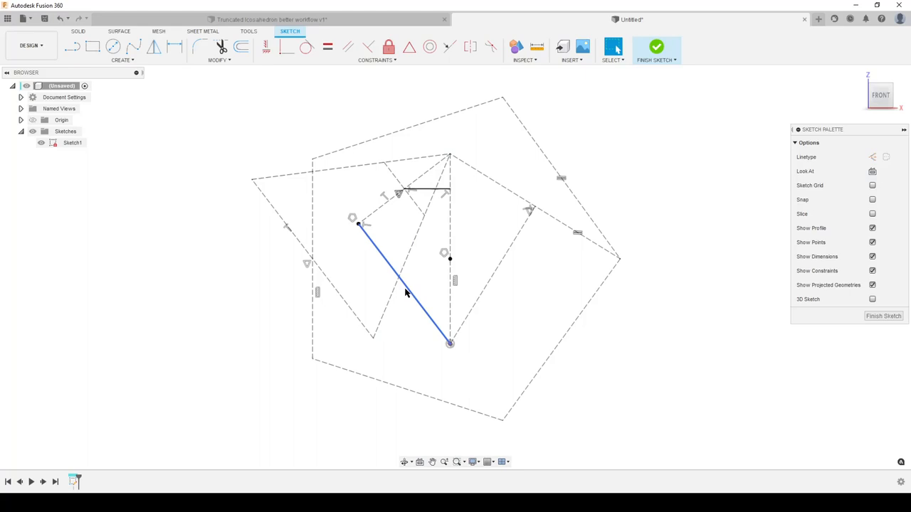
click(654, 49)
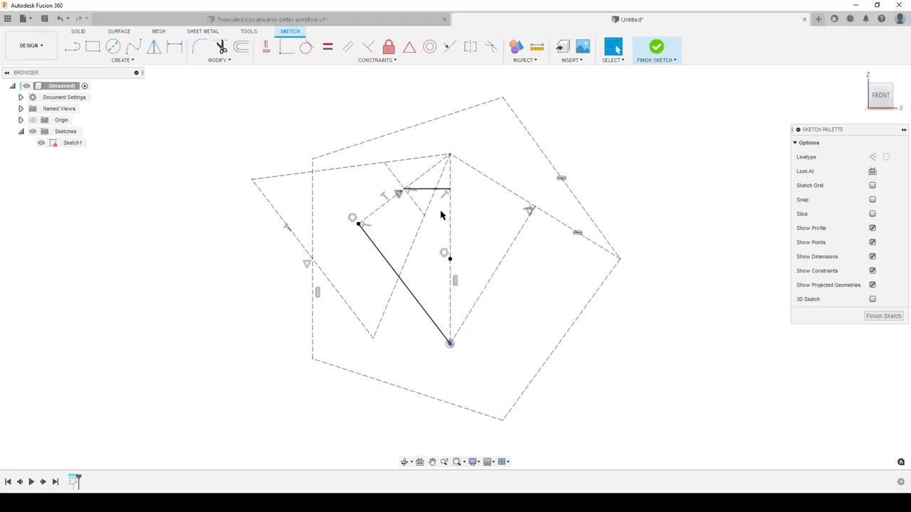
mouse_move(481, 334)
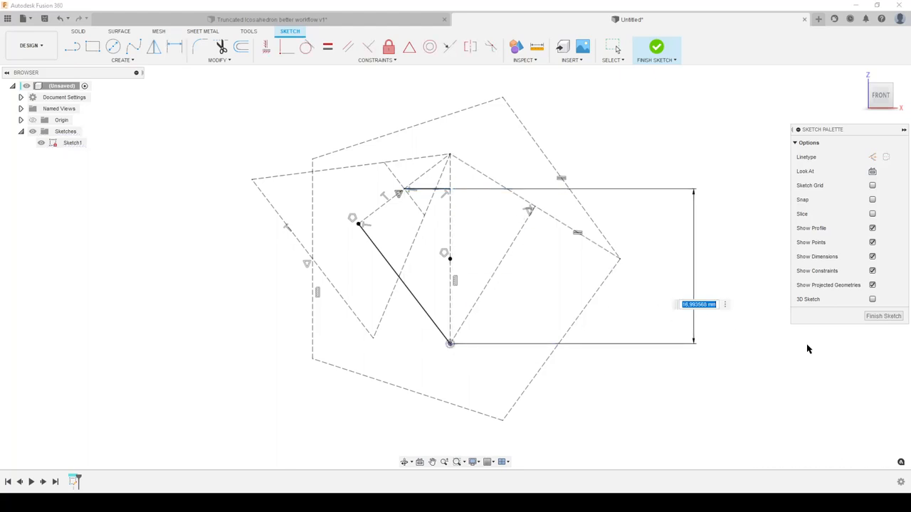
mouse_move(607, 383)
text(5)
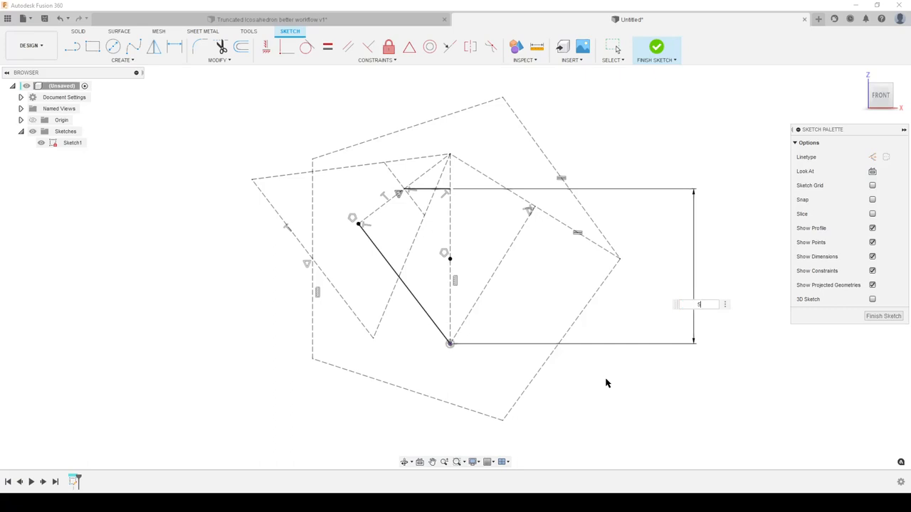
key(Return)
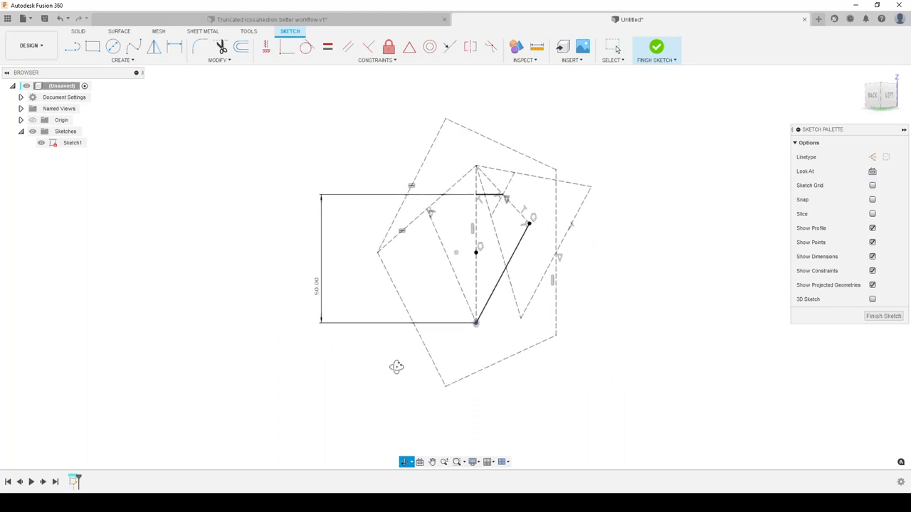
click(655, 48)
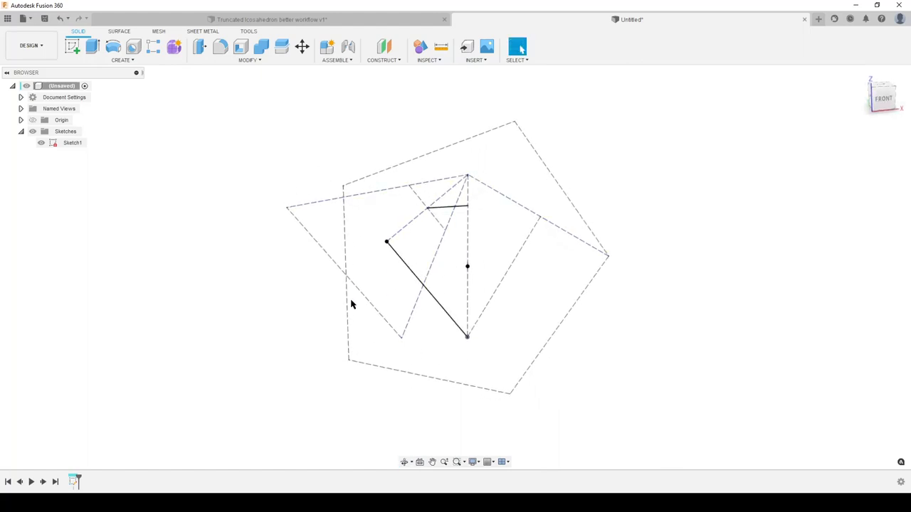
Create a Plane at Angle hinged on the diagonal line and start a sketch on it
click(383, 59)
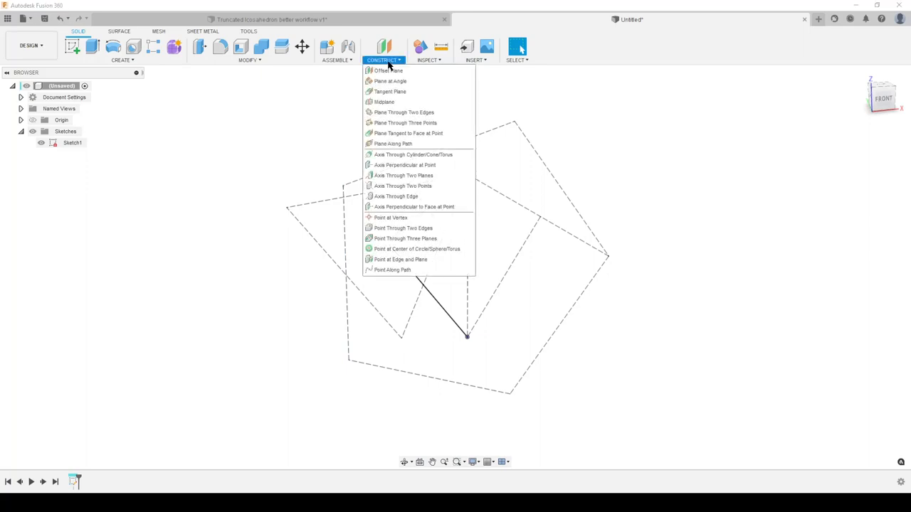
mouse_move(396, 81)
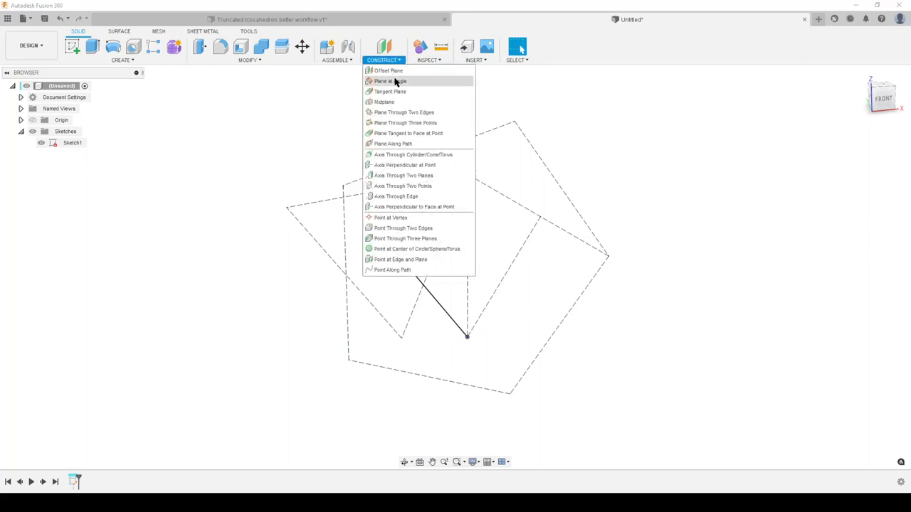
click(389, 82)
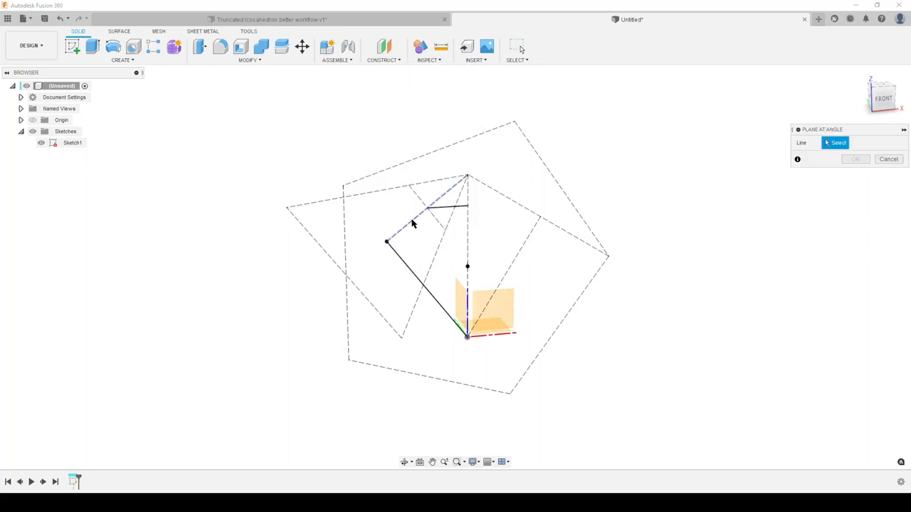
click(427, 206)
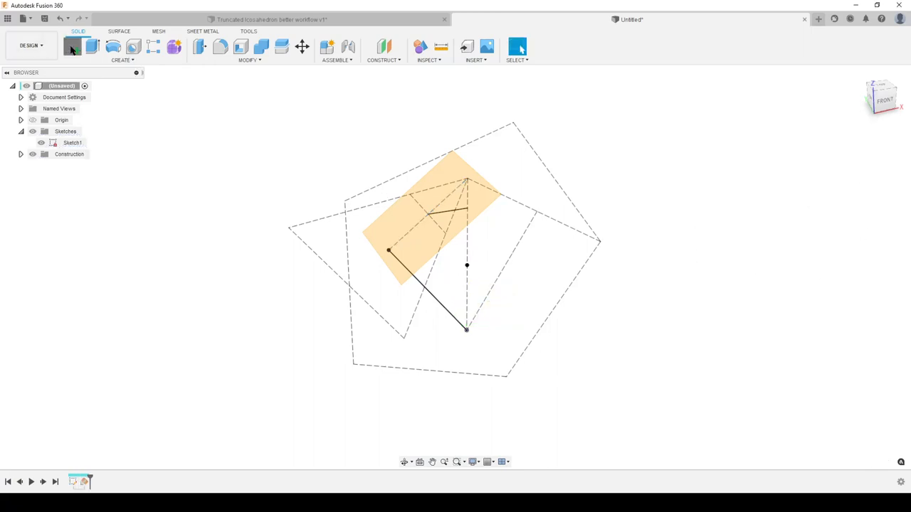
click(72, 46)
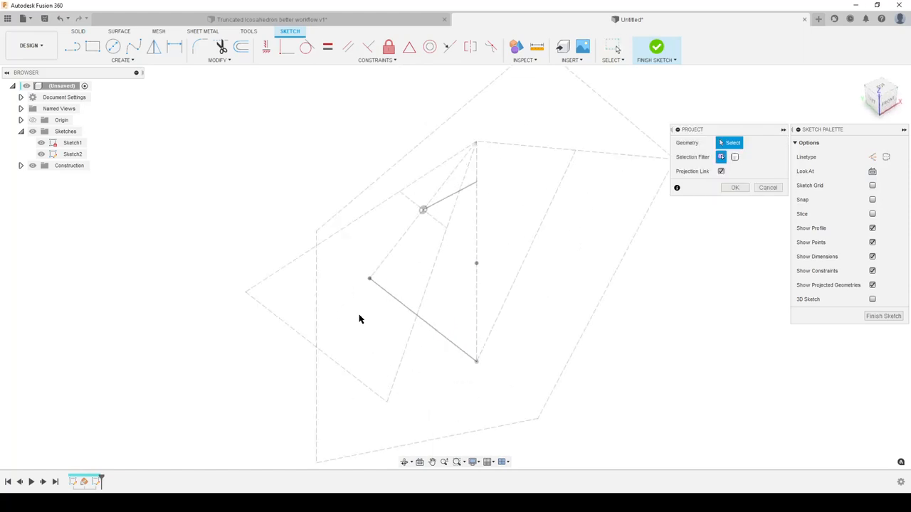
Project the top vertex, snap the triangle's corner onto it, and finish the sketch
click(475, 140)
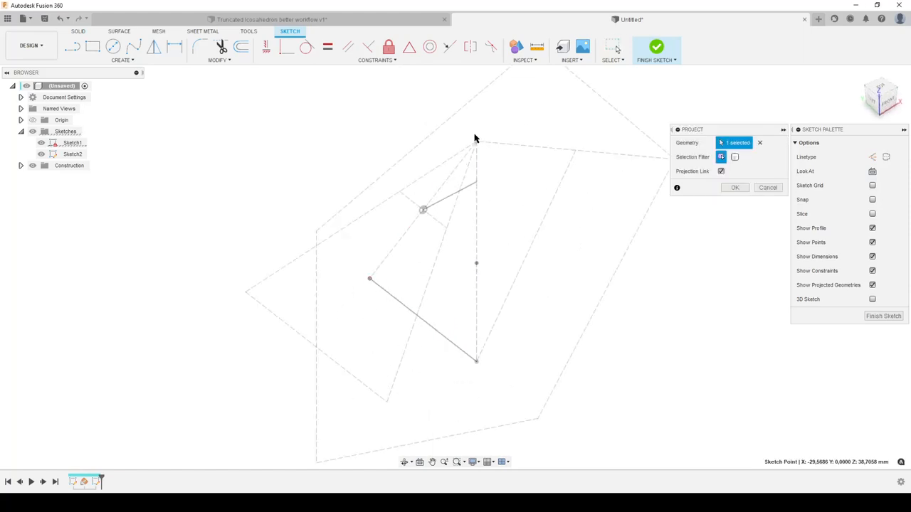
click(734, 188)
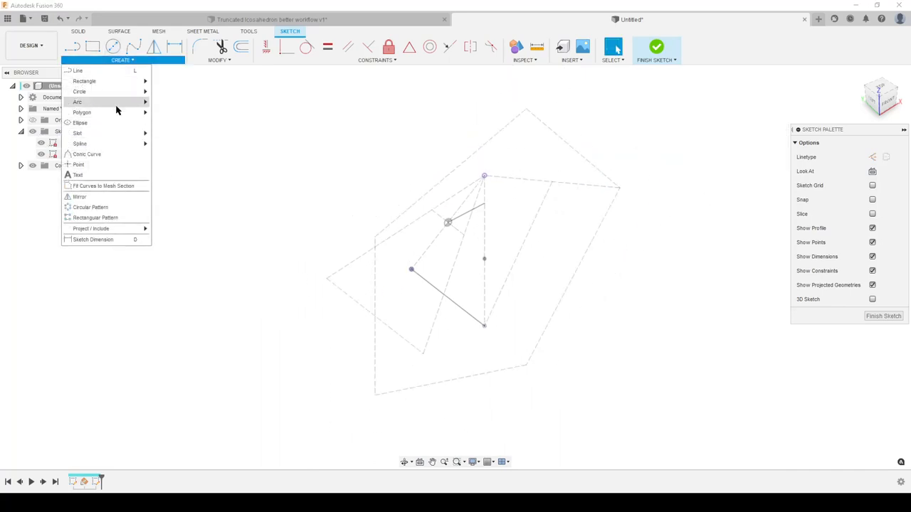
click(82, 113)
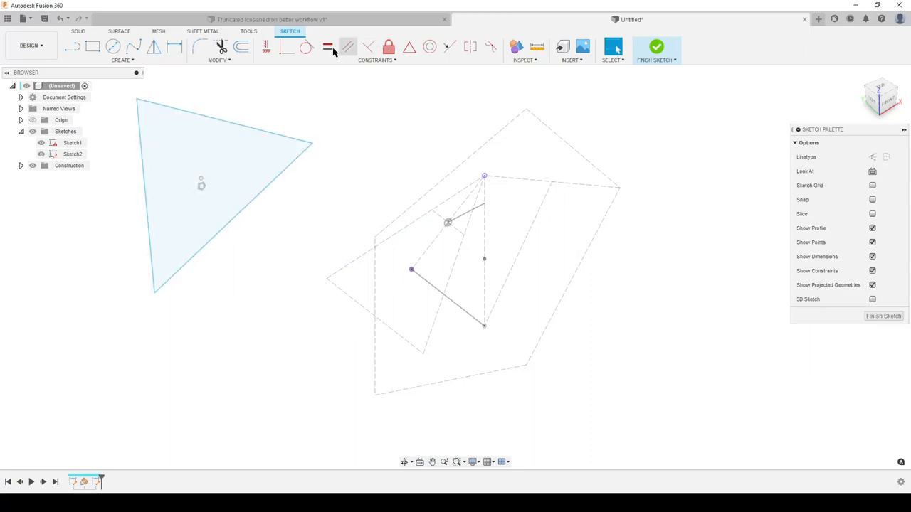
click(286, 46)
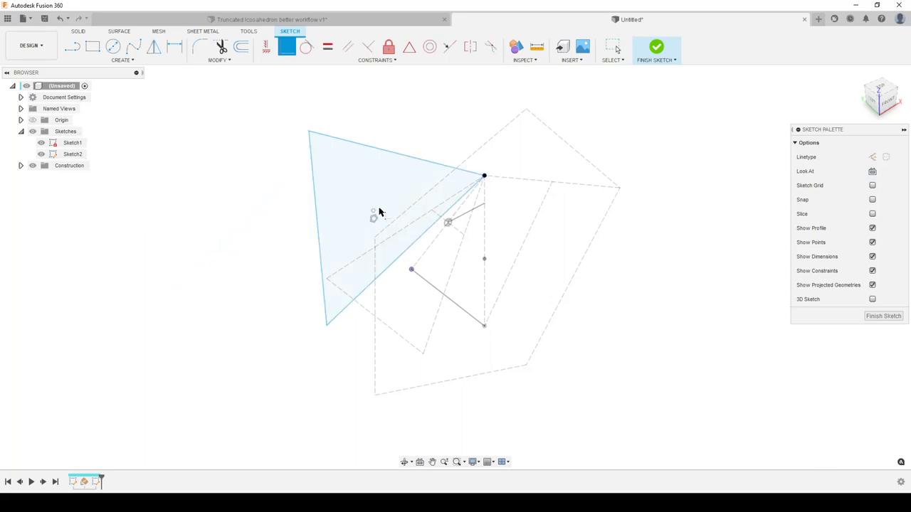
mouse_move(411, 274)
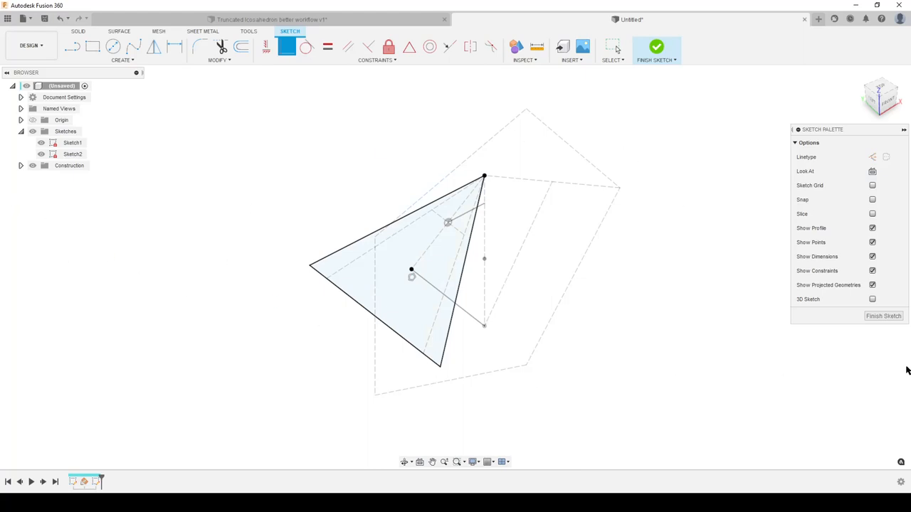
click(654, 47)
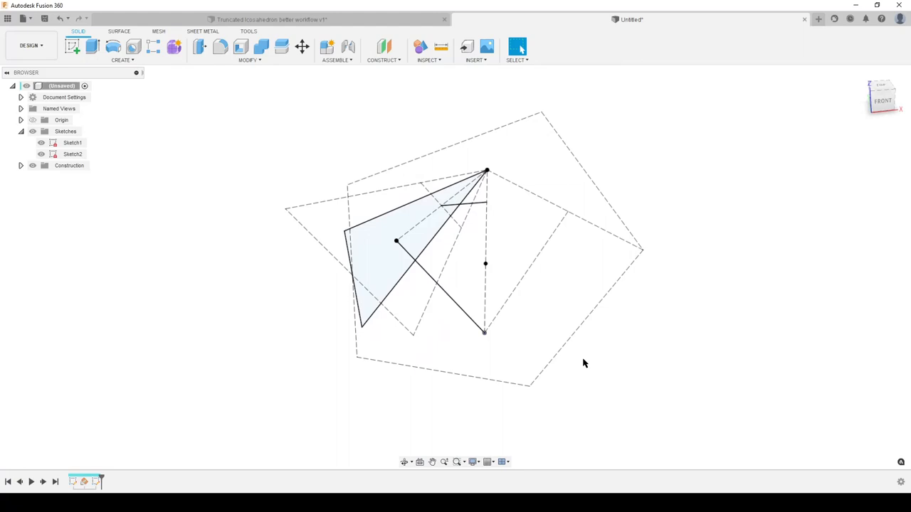
Run Loft from the triangle profile to create the wedge-shaped solid
text(loft)
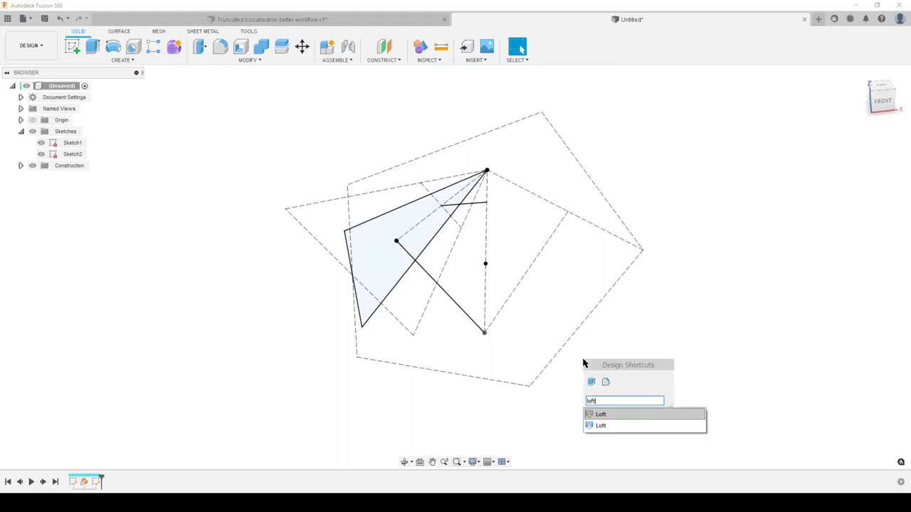
click(600, 414)
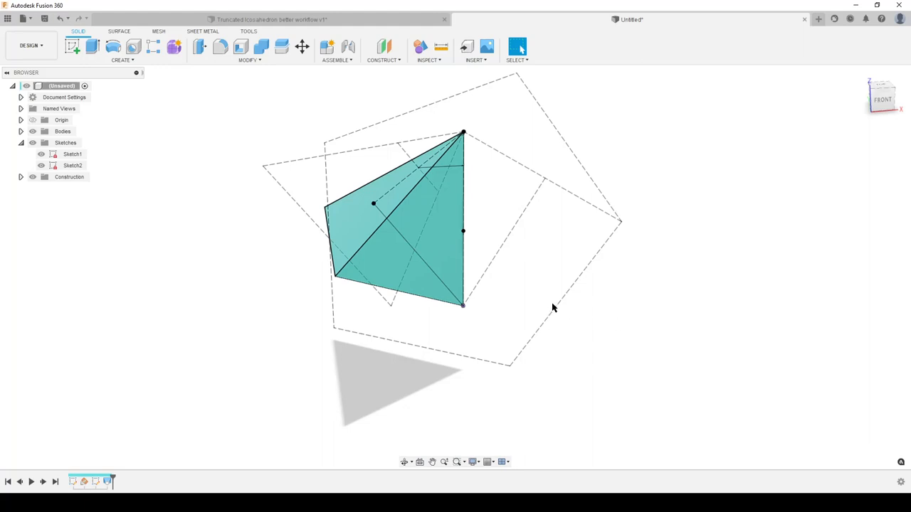
mouse_move(450, 289)
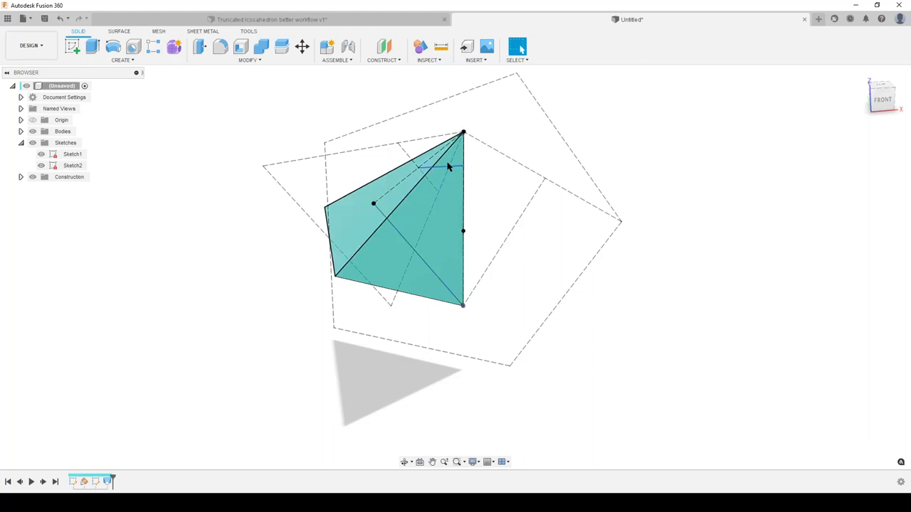
mouse_move(282, 47)
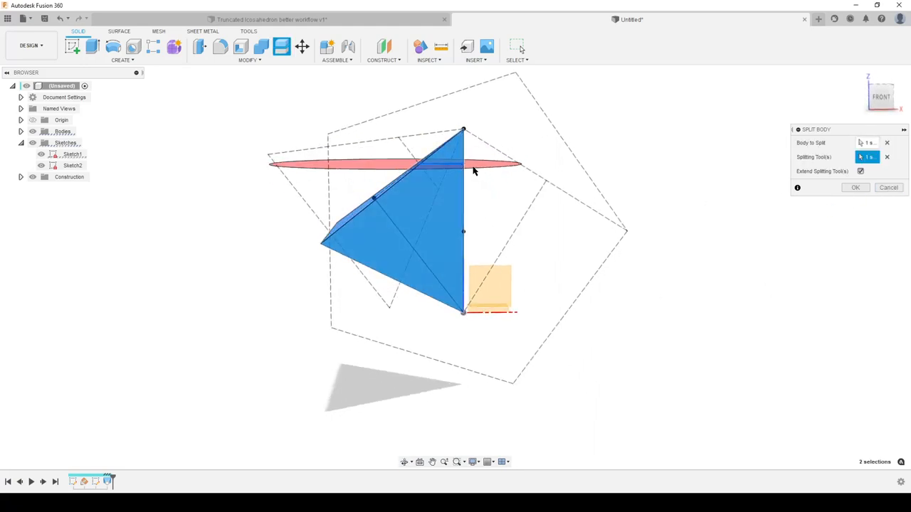
Confirm the Split Body, then delete the small tip piece Body2 via its context menu
click(854, 187)
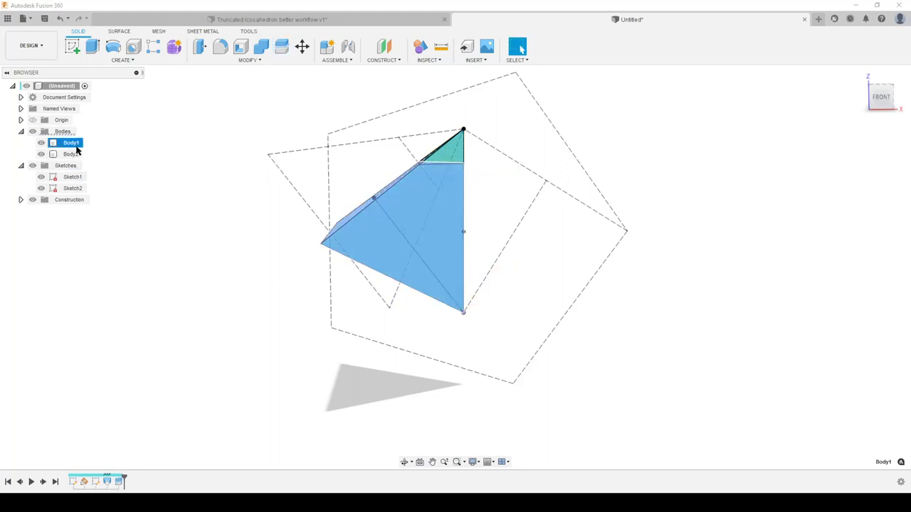
click(71, 153)
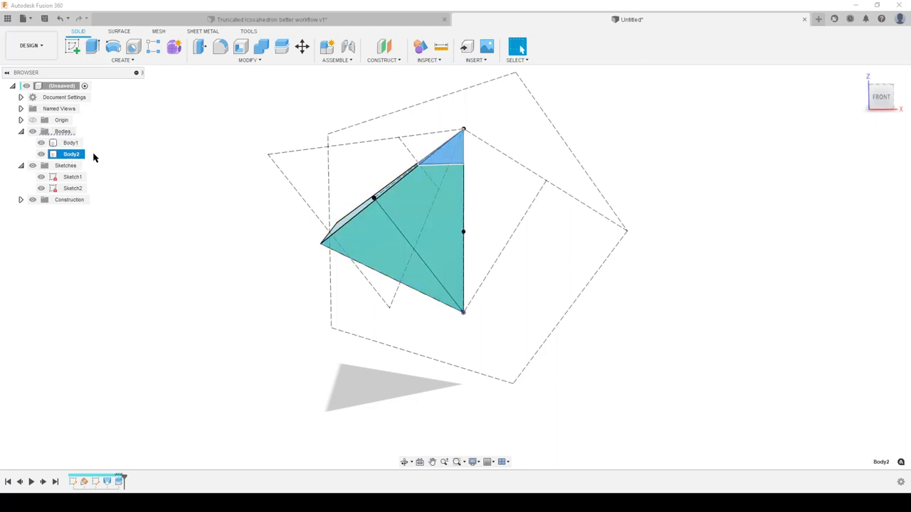
right_click(71, 154)
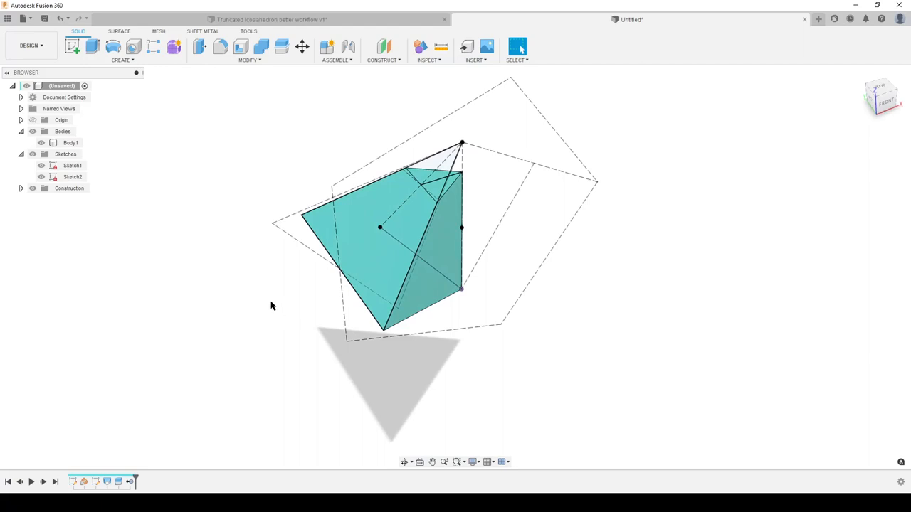
mouse_move(292, 220)
text(ci)
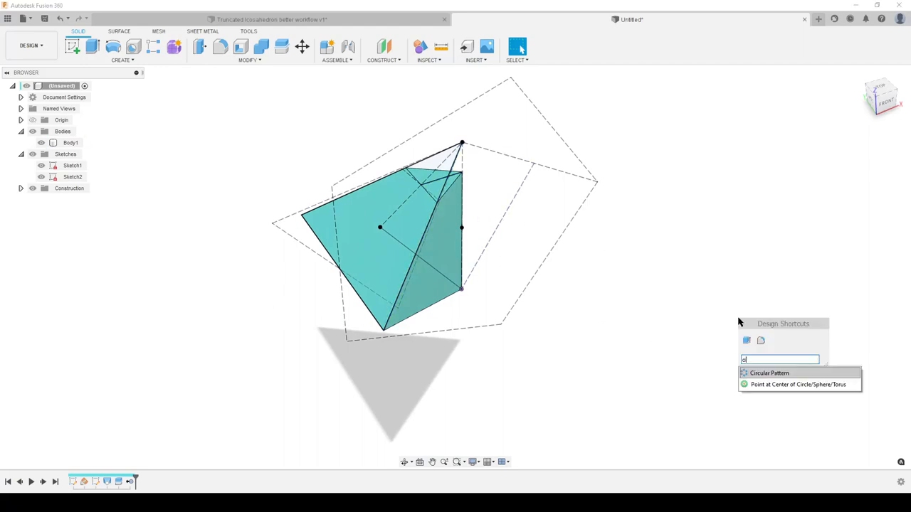
Circular-pattern the cut face around the axis (quantity 3) to truncate the remaining corners
click(769, 373)
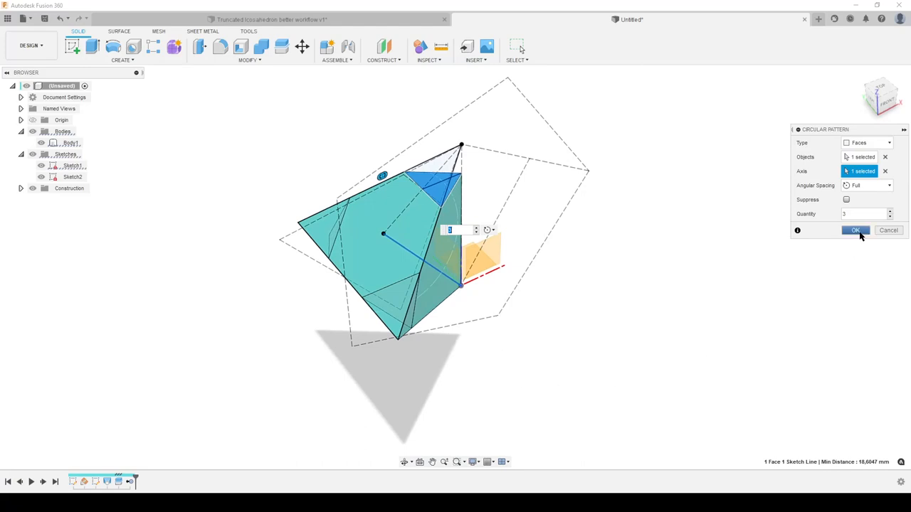
click(855, 230)
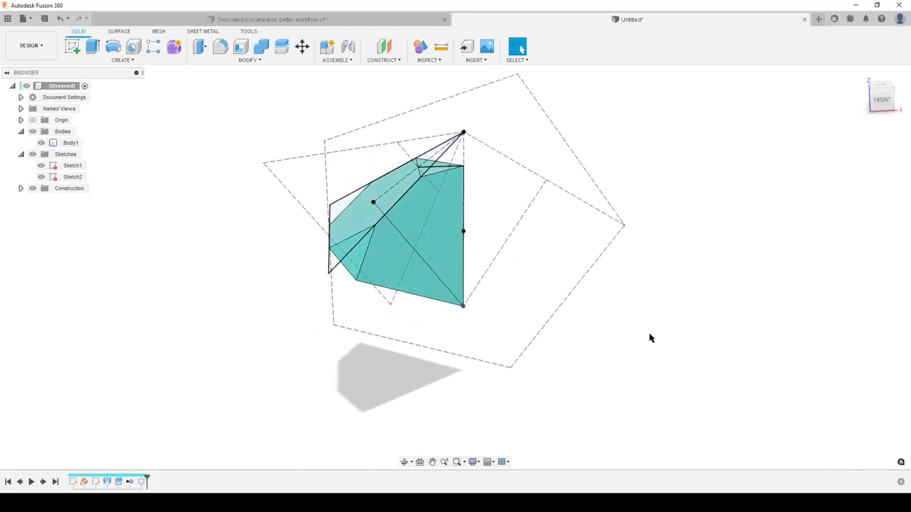
mouse_move(530, 284)
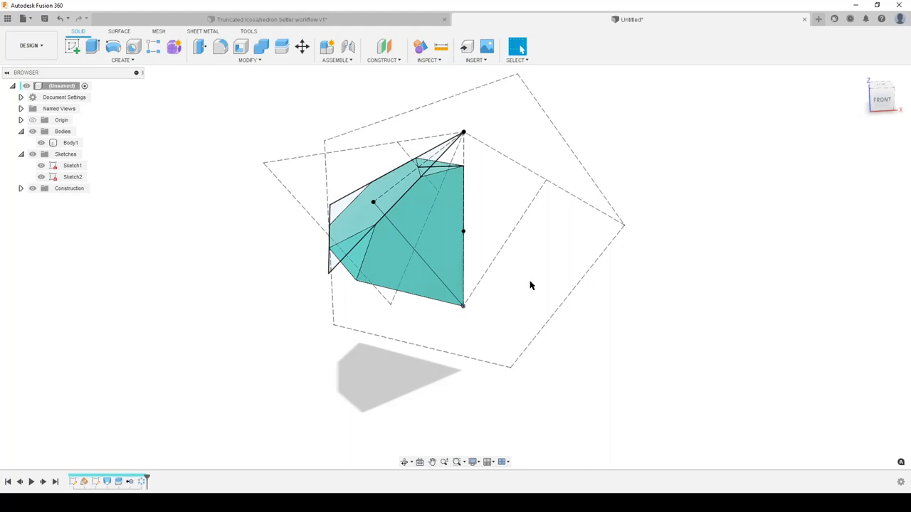
mouse_move(137, 484)
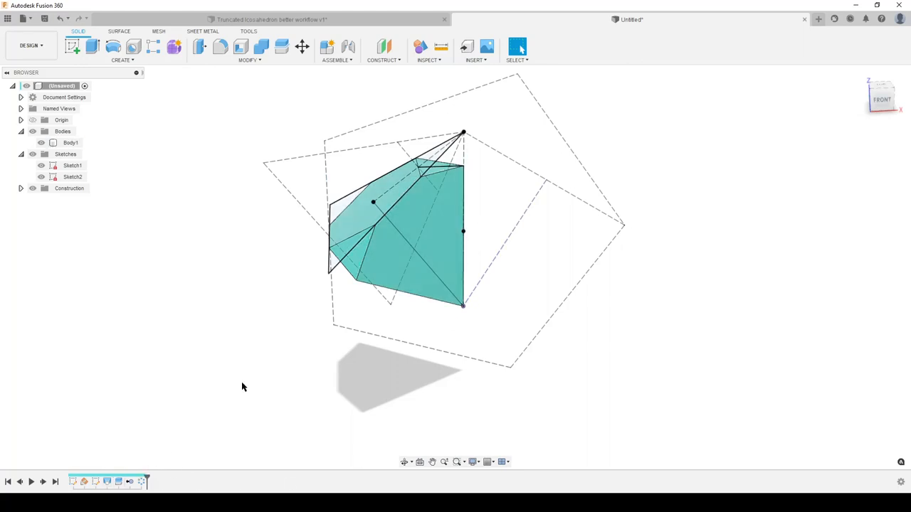
mouse_move(484, 308)
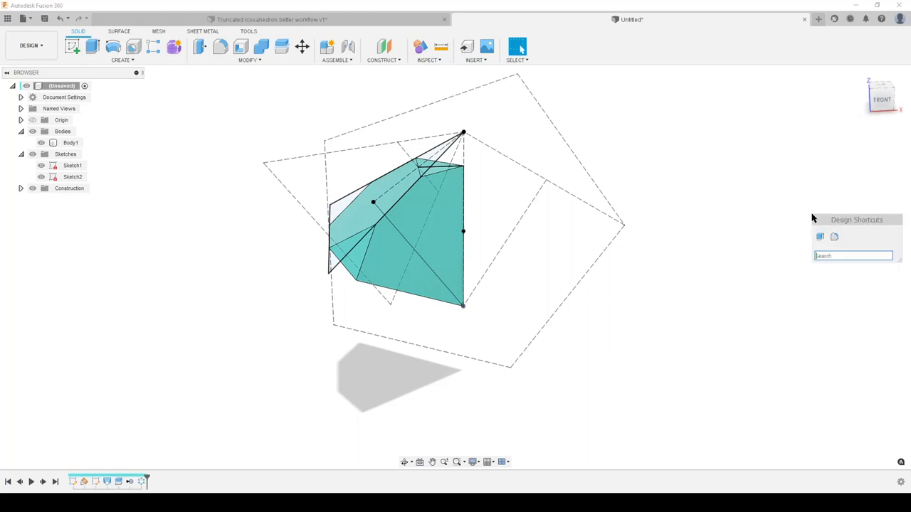
Circular-pattern the truncated wedge as Bodies around the axis into a five-body dome
text(cr)
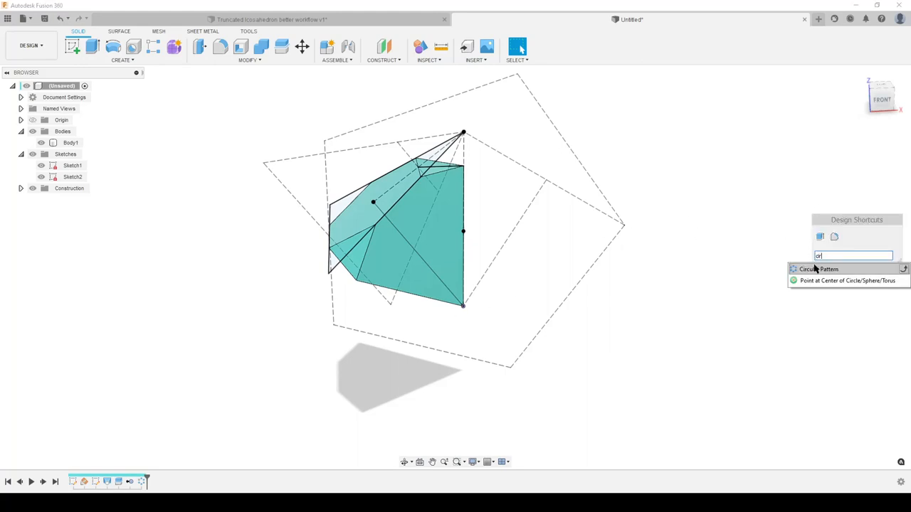
click(819, 269)
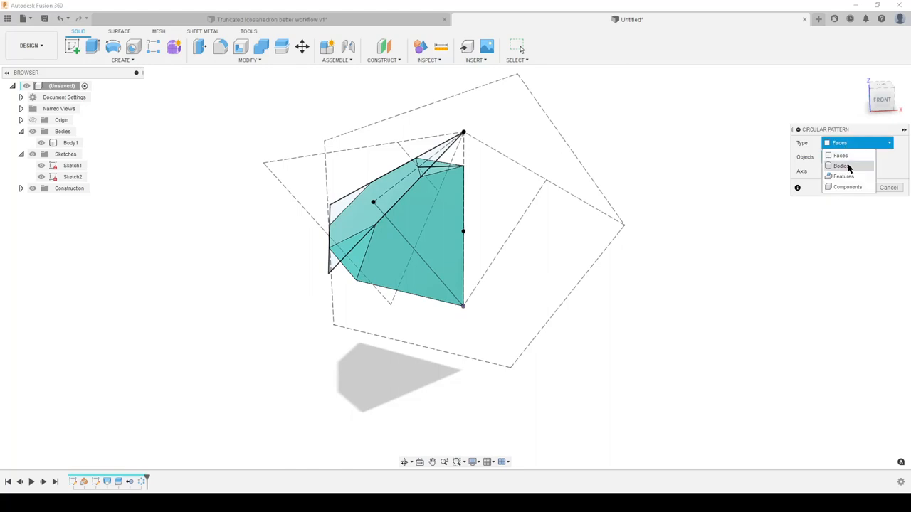
click(839, 165)
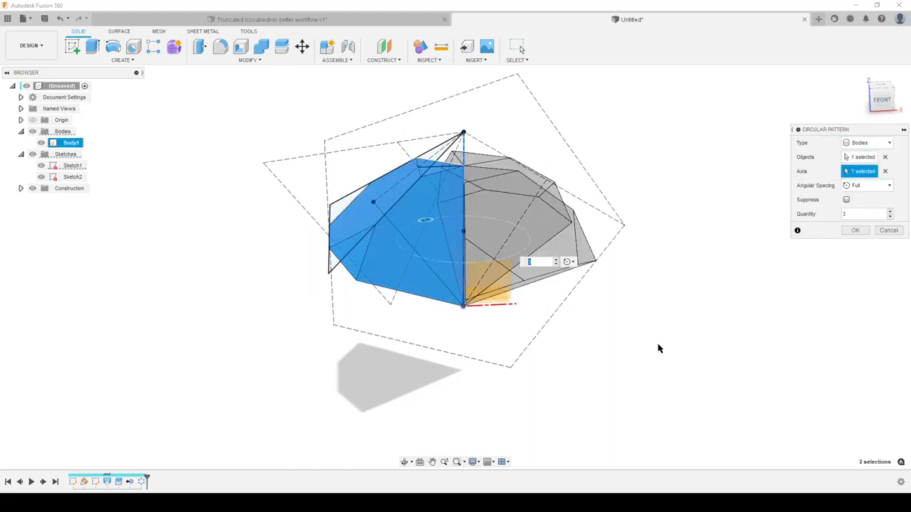
click(855, 230)
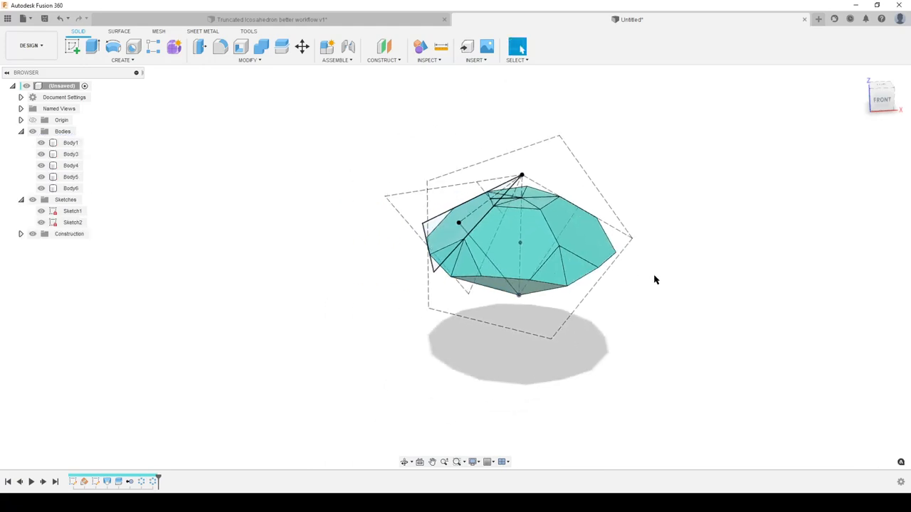
drag(655, 279, 669, 308)
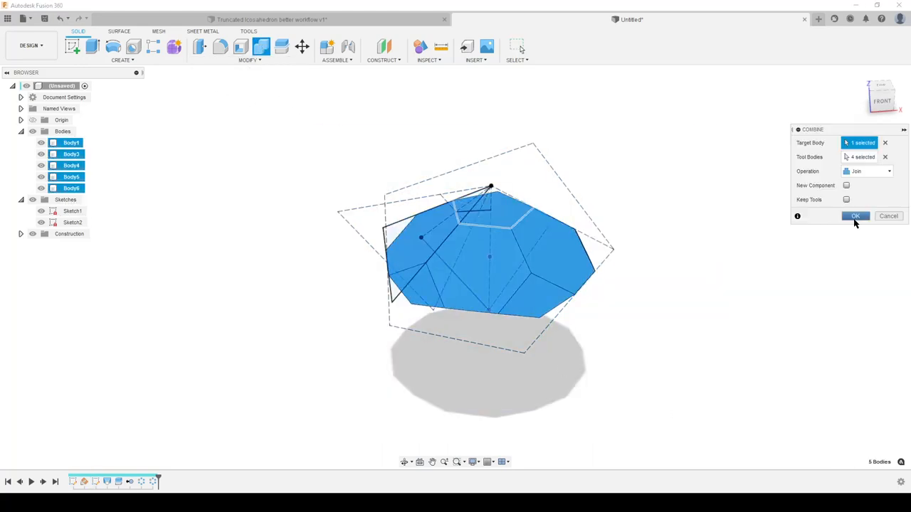
Combine the five dome pieces with Operation Join into one body
click(855, 217)
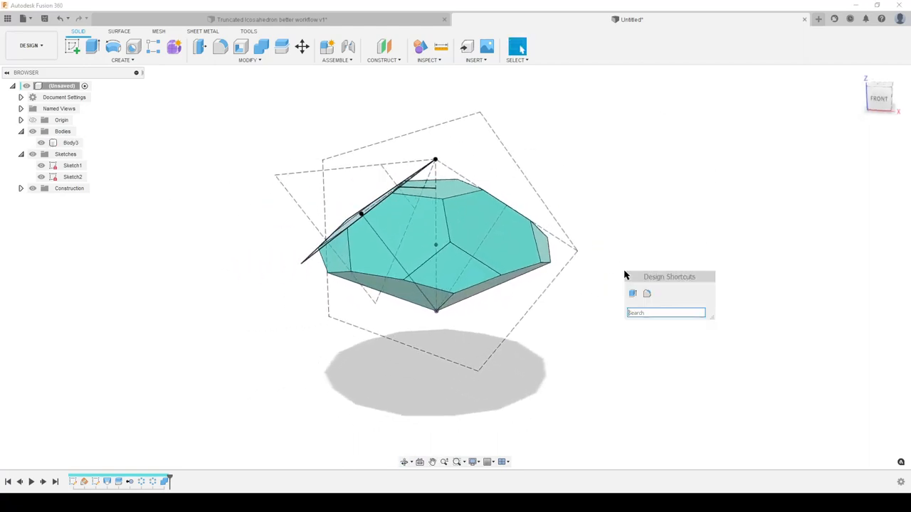
Circular-pattern the joined dome body around its lower edge so copies wrap the ball's lower half
text(cir)
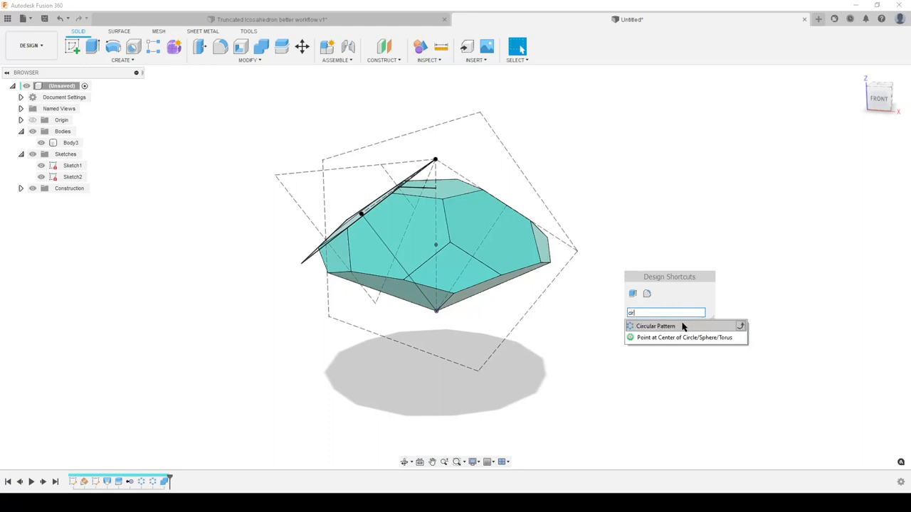
click(655, 326)
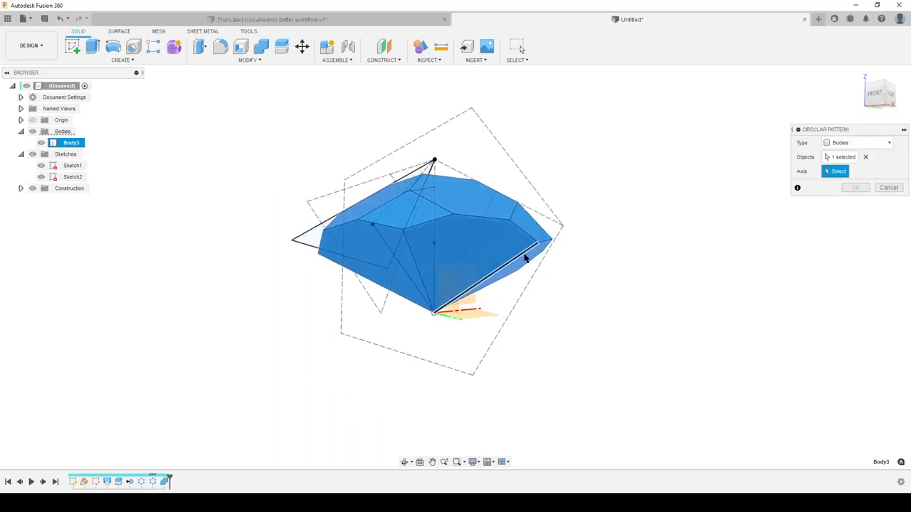
mouse_move(534, 253)
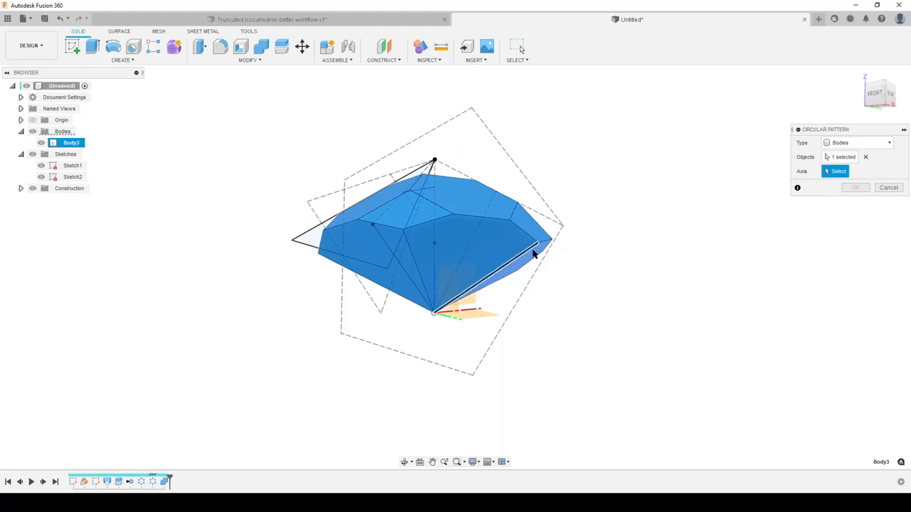
mouse_move(436, 315)
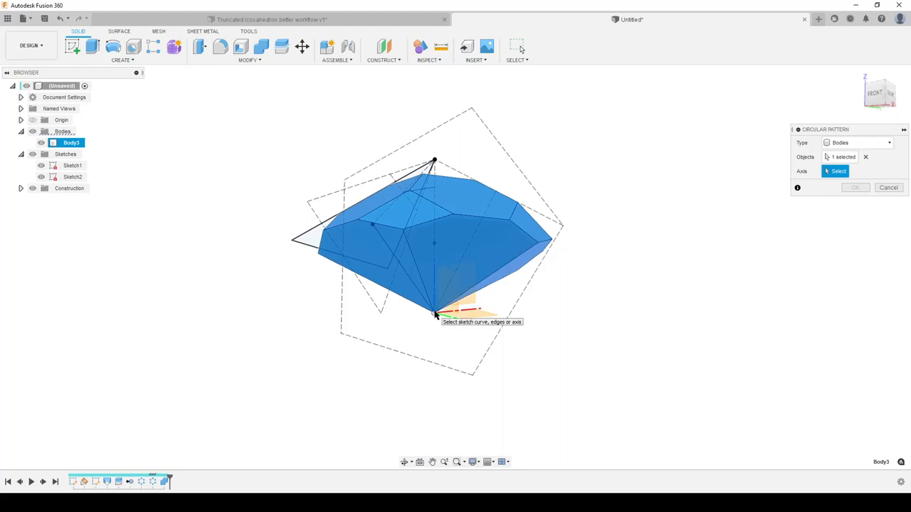
click(455, 313)
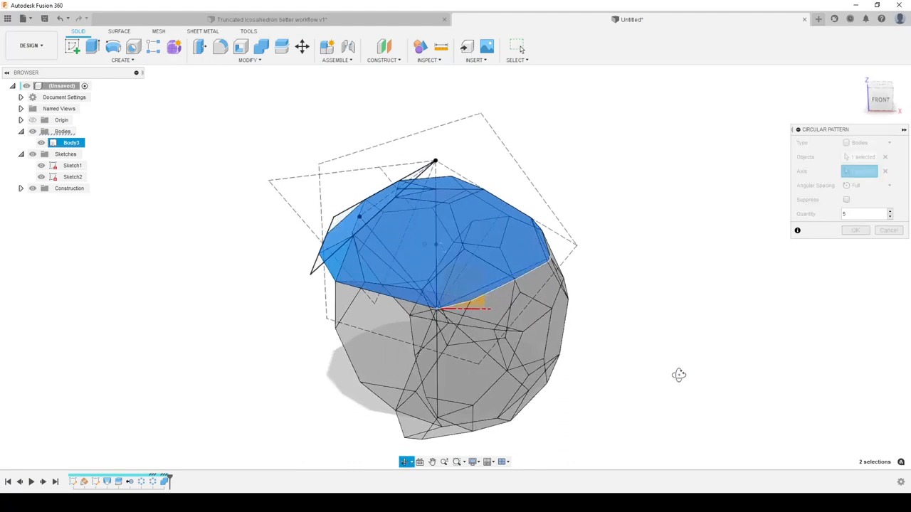
click(855, 230)
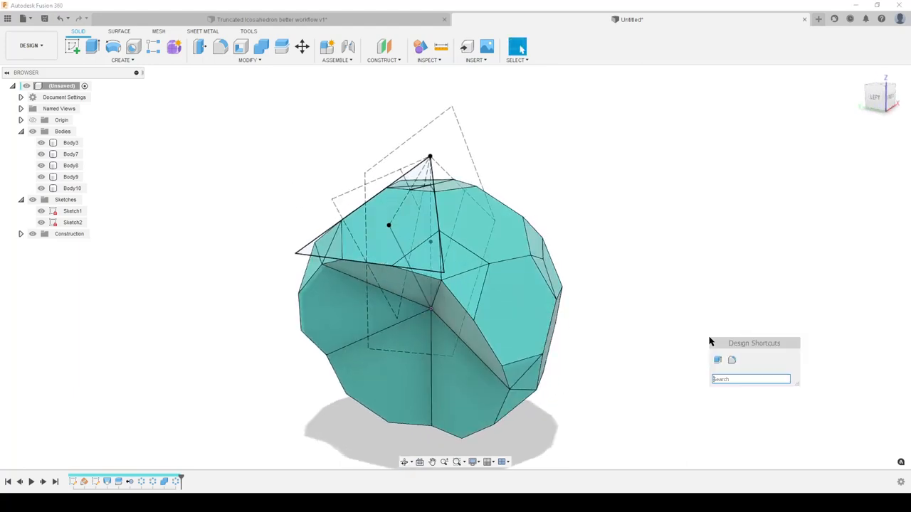
Mirror the top cap body with Operation Join, completing one closed soccer-ball solid
text(mirr)
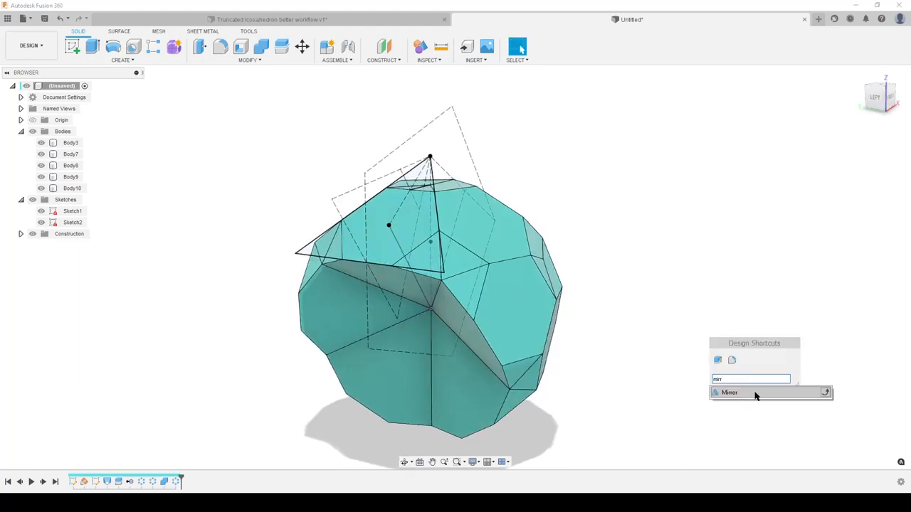
click(729, 393)
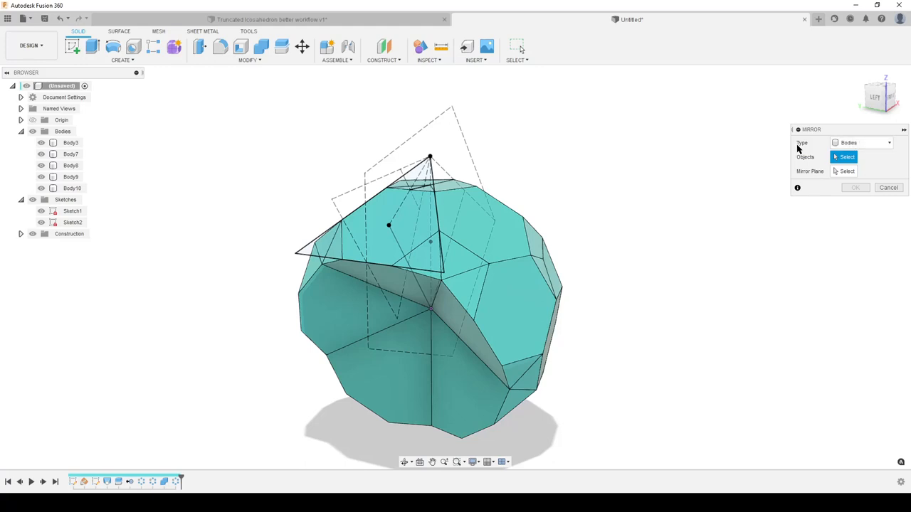
click(391, 235)
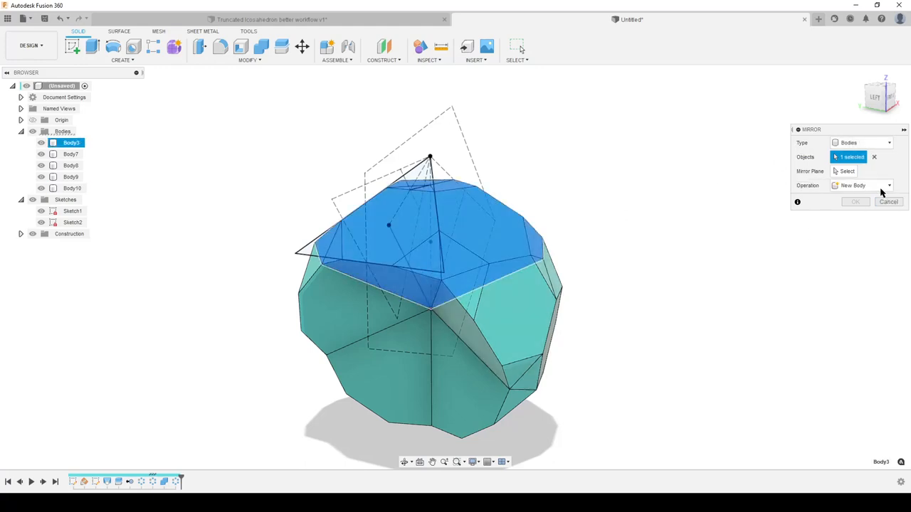
click(847, 171)
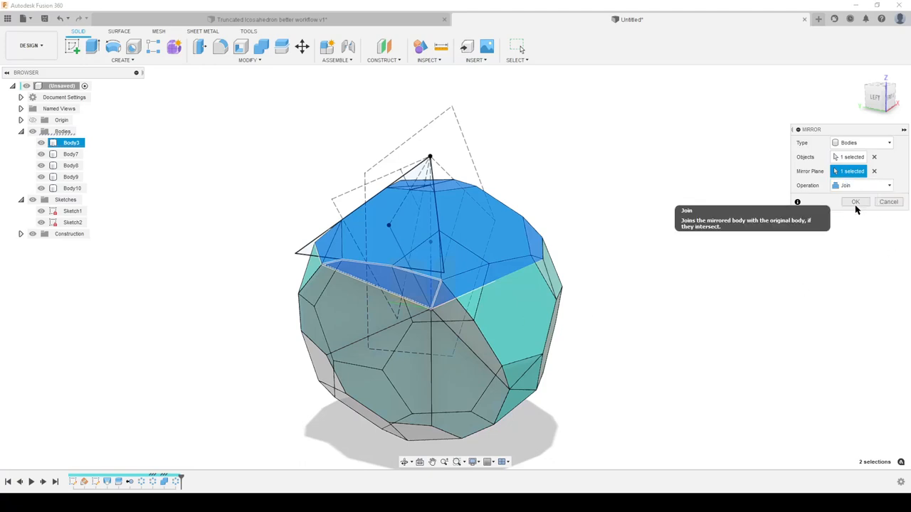
click(854, 202)
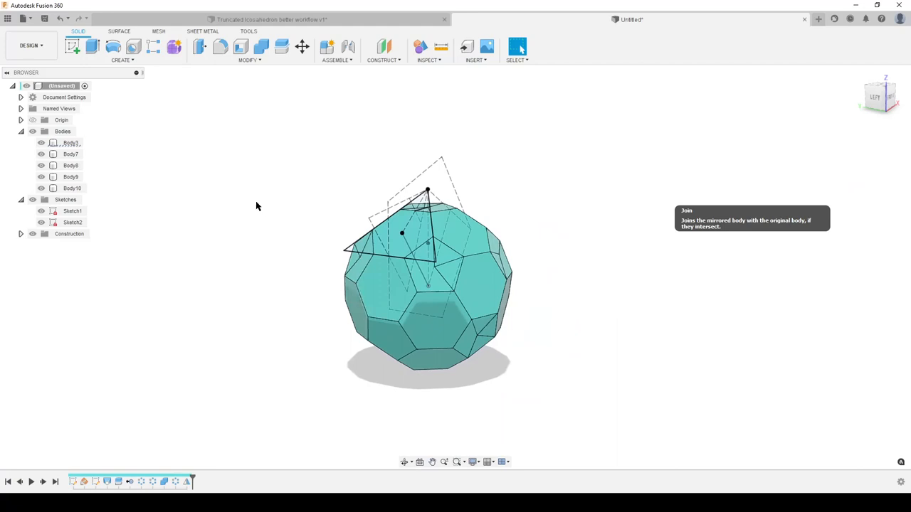
click(259, 46)
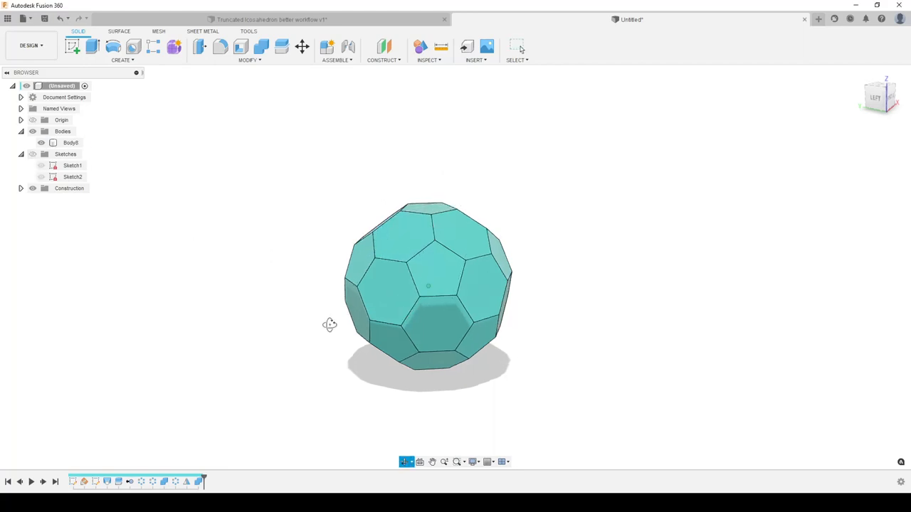
drag(330, 325, 567, 290)
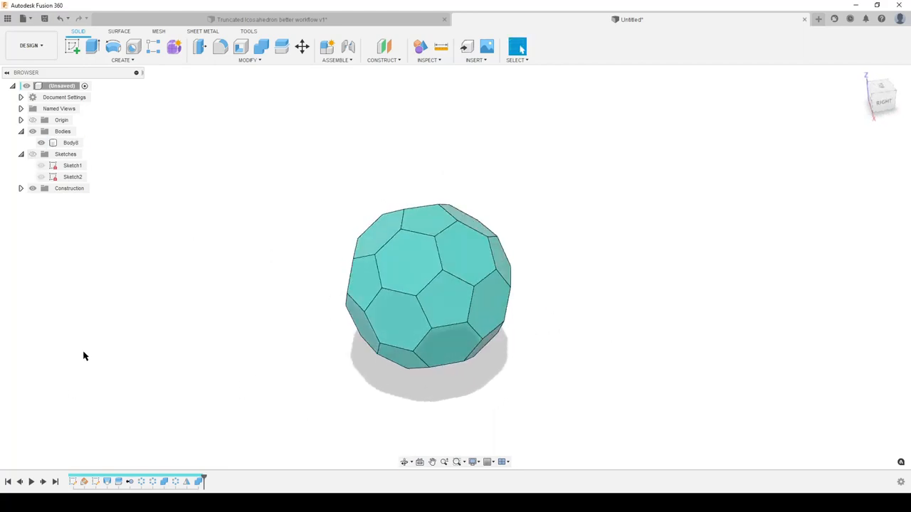
mouse_move(118, 481)
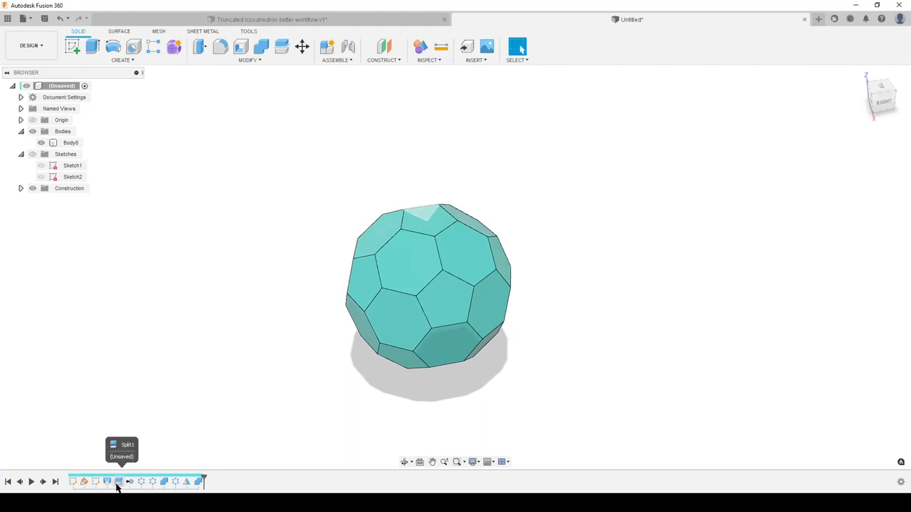
right_click(119, 481)
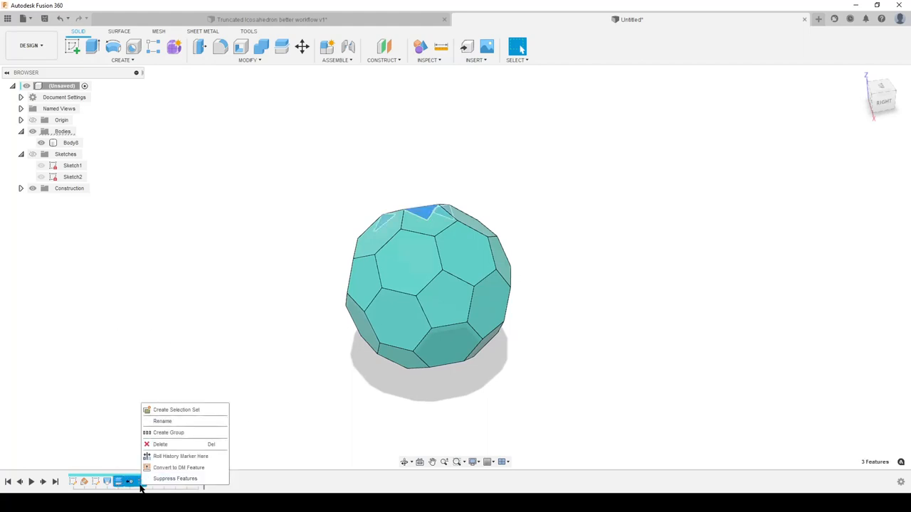
mouse_move(250, 349)
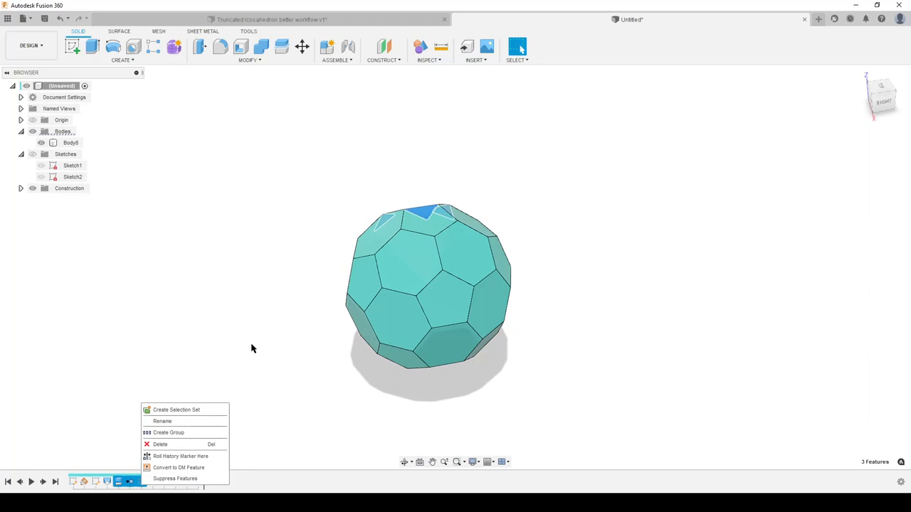
mouse_move(174, 472)
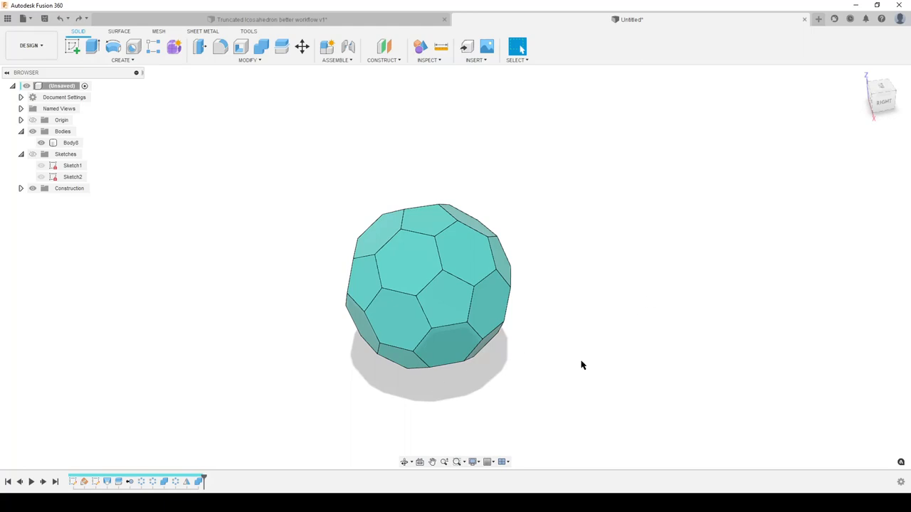
click(481, 285)
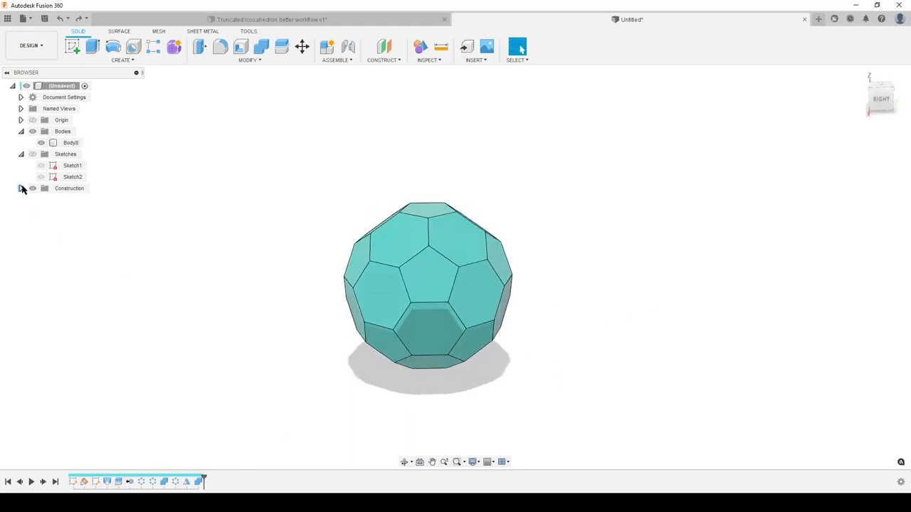
Show and edit Sketch1, dimension its slanted edge line, and finish the sketch
click(73, 165)
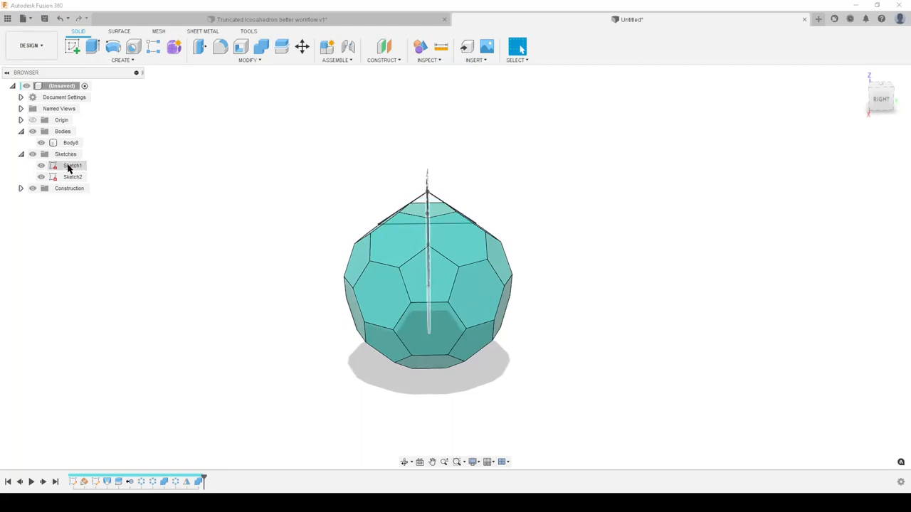
click(71, 165)
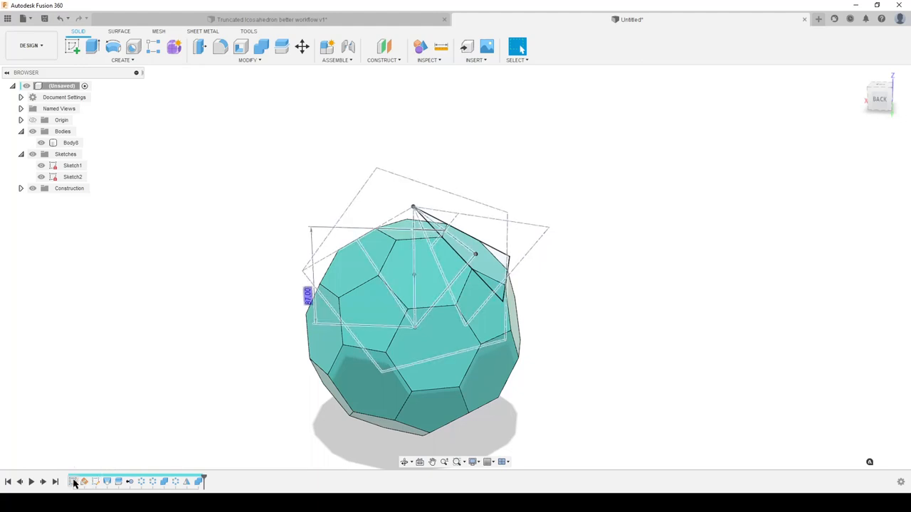
click(74, 481)
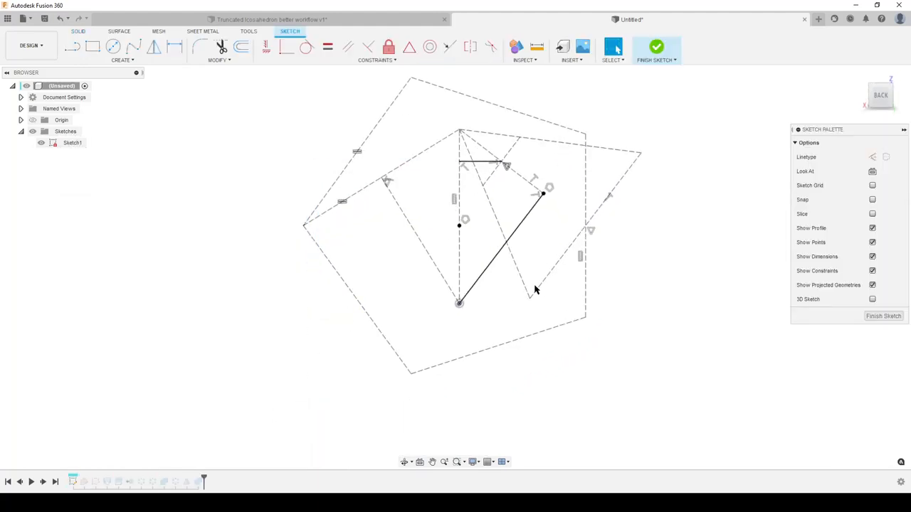
click(498, 253)
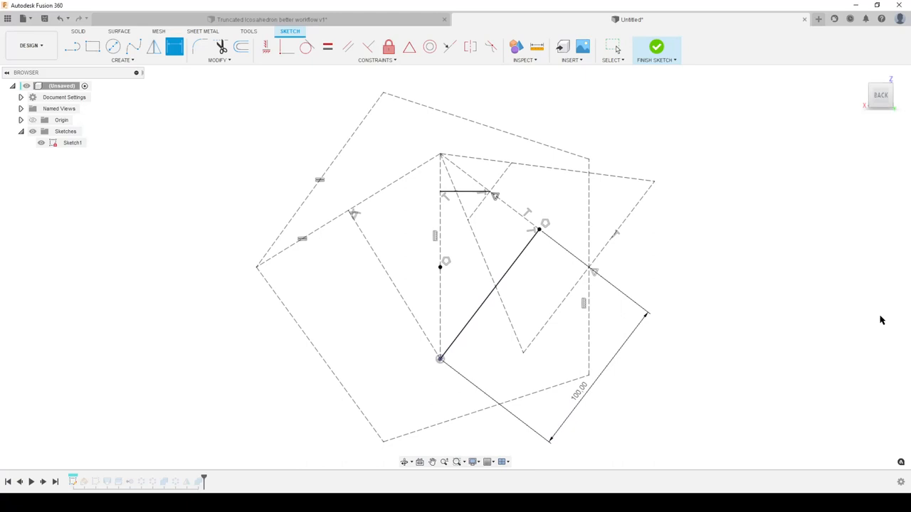
click(655, 47)
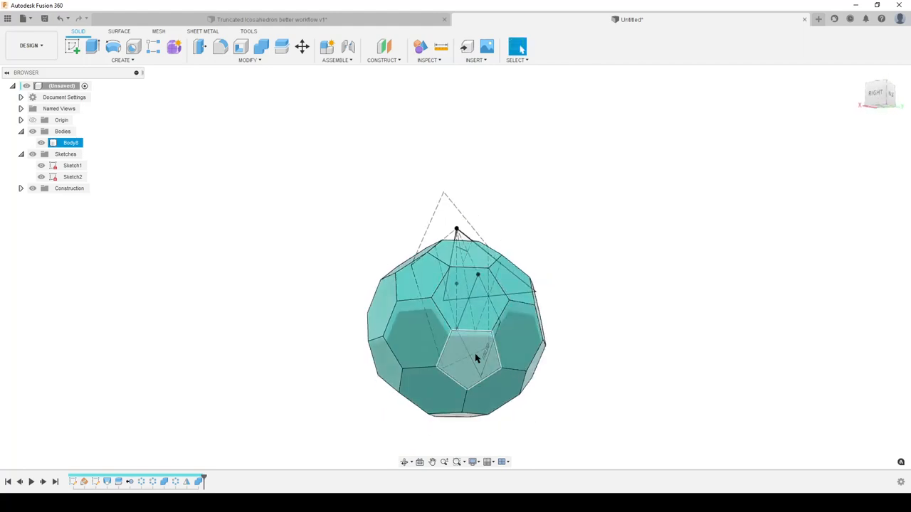
Measure a hexagon face's area and an edge's length with Inspect > Measure, then close it
click(440, 46)
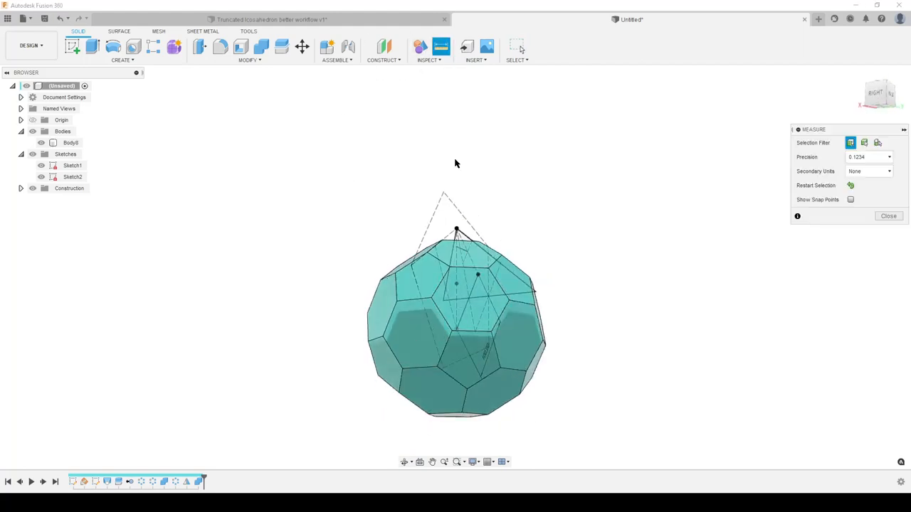
click(434, 368)
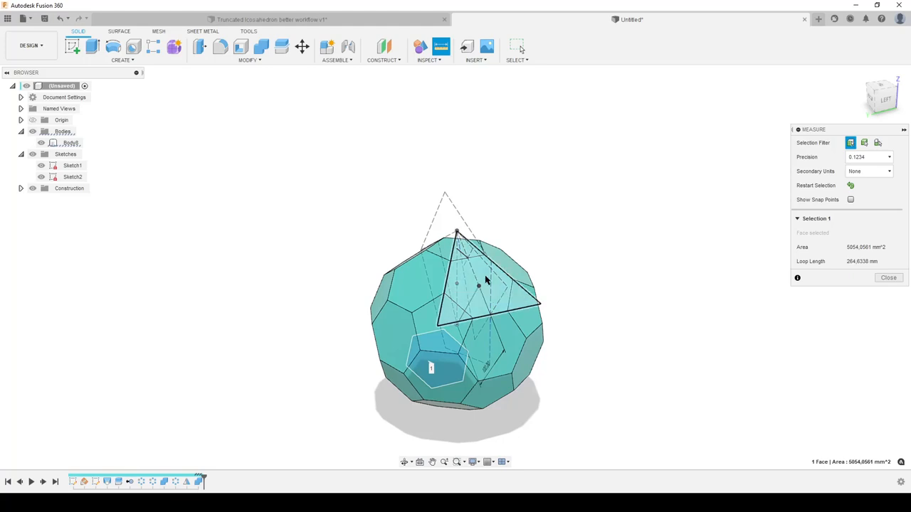
click(498, 299)
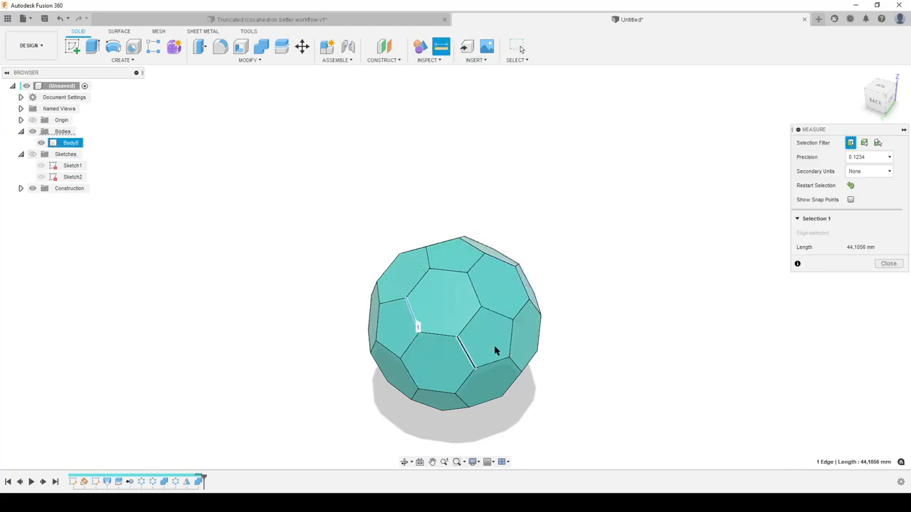
click(498, 320)
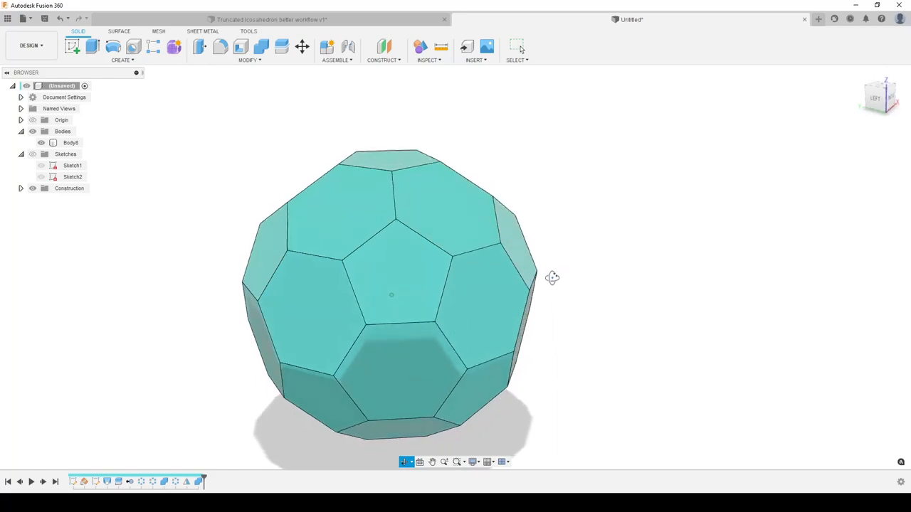
Turn sketch visibility back on in the browser and orbit to view the sketches over the ball
drag(552, 278, 377, 254)
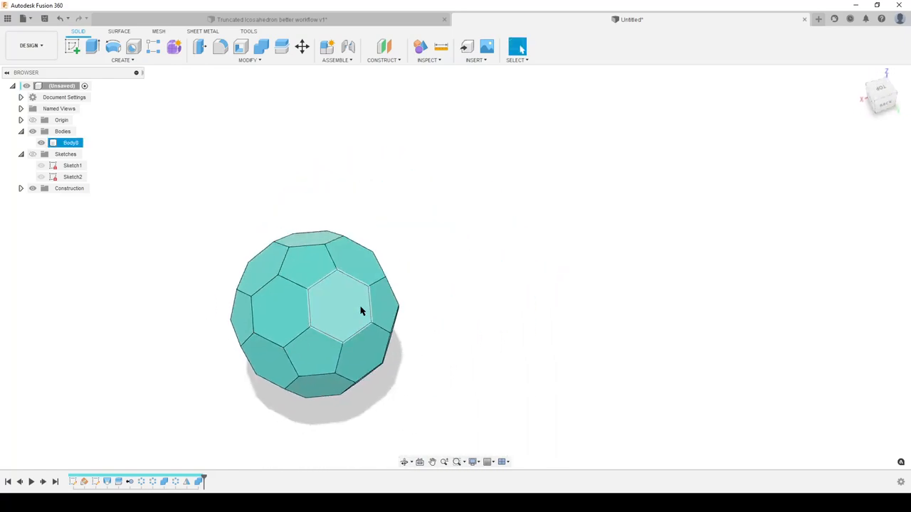
drag(359, 310, 481, 336)
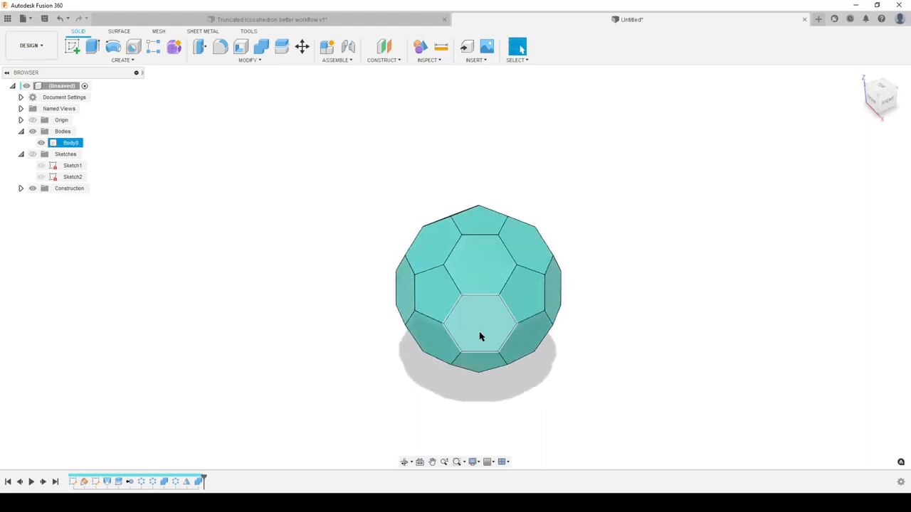
click(327, 381)
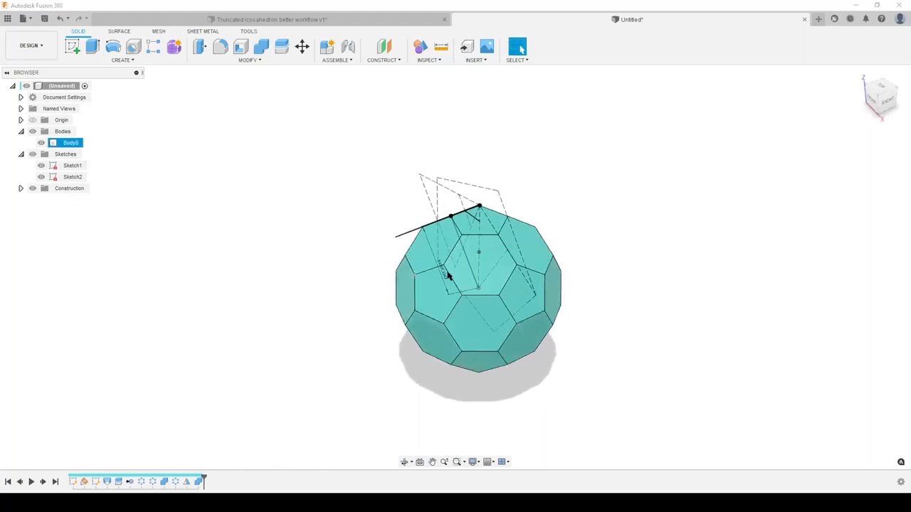
drag(476, 285, 458, 256)
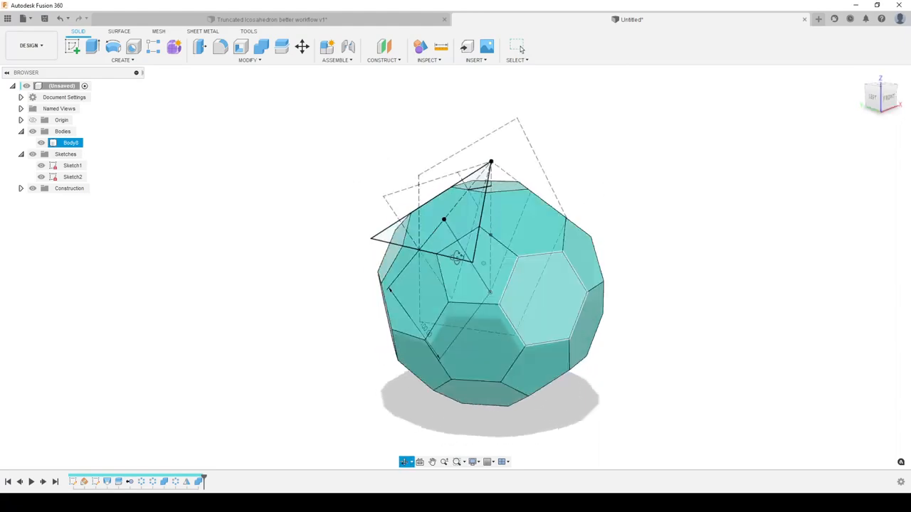